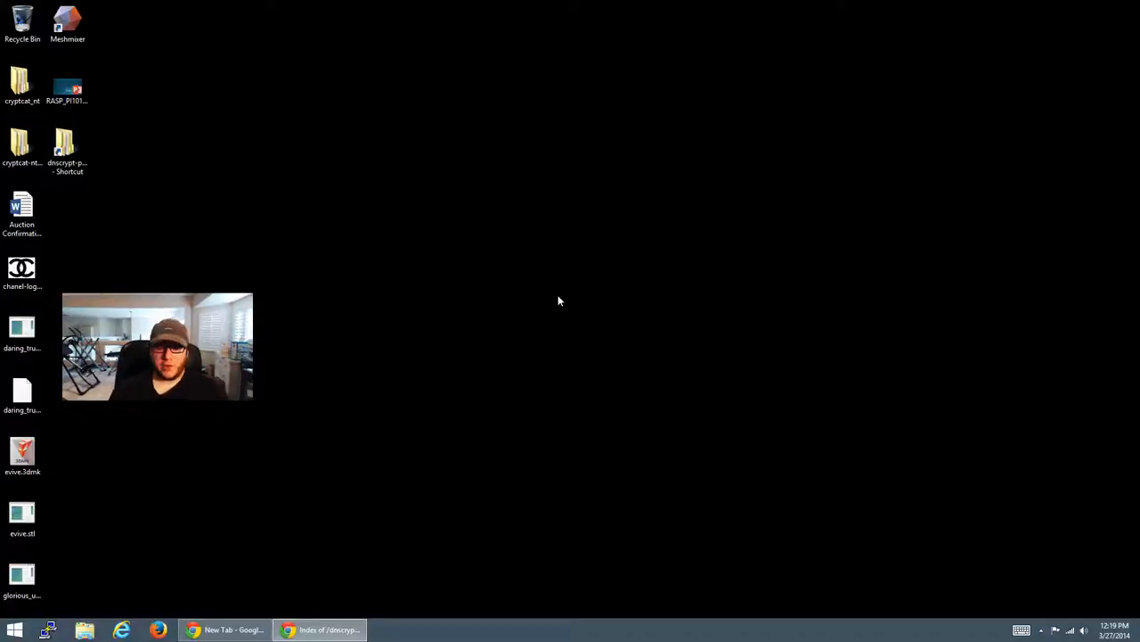
Navigate from the desktop shortcut into dnscrypt-proxy-win32-full\include\dnscrypt.
click(319, 630)
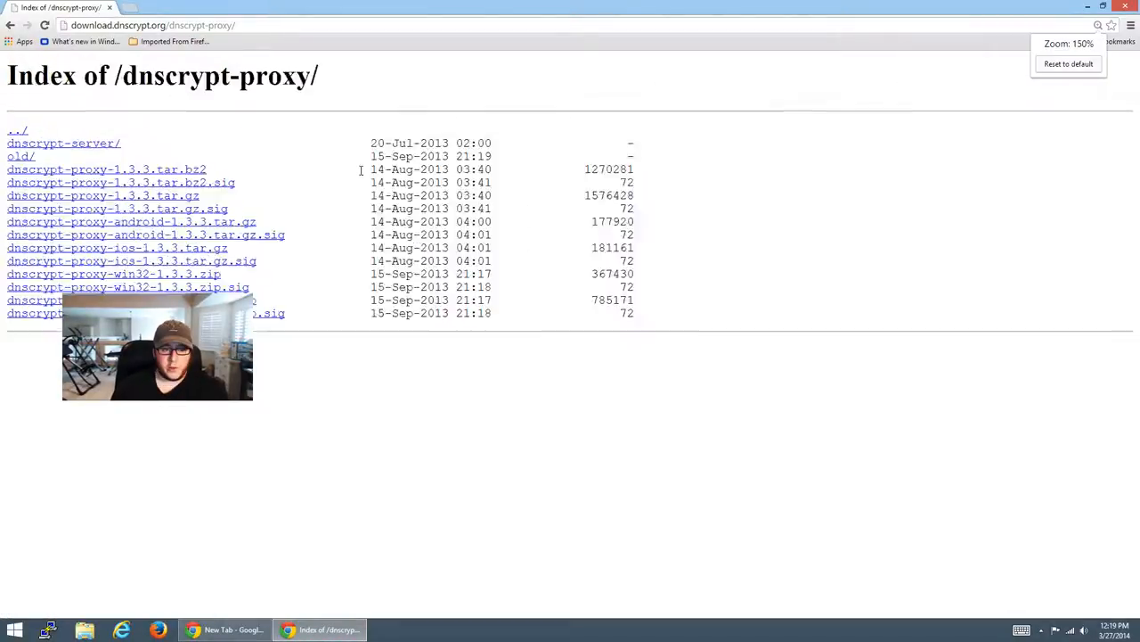
click(1069, 64)
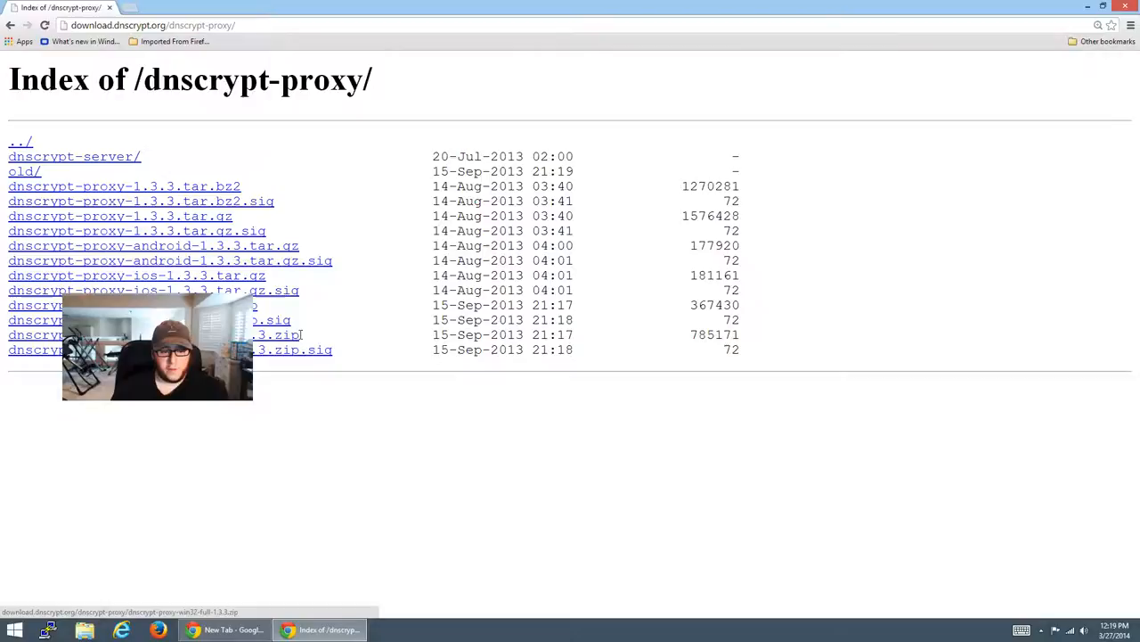
mouse_move(370, 349)
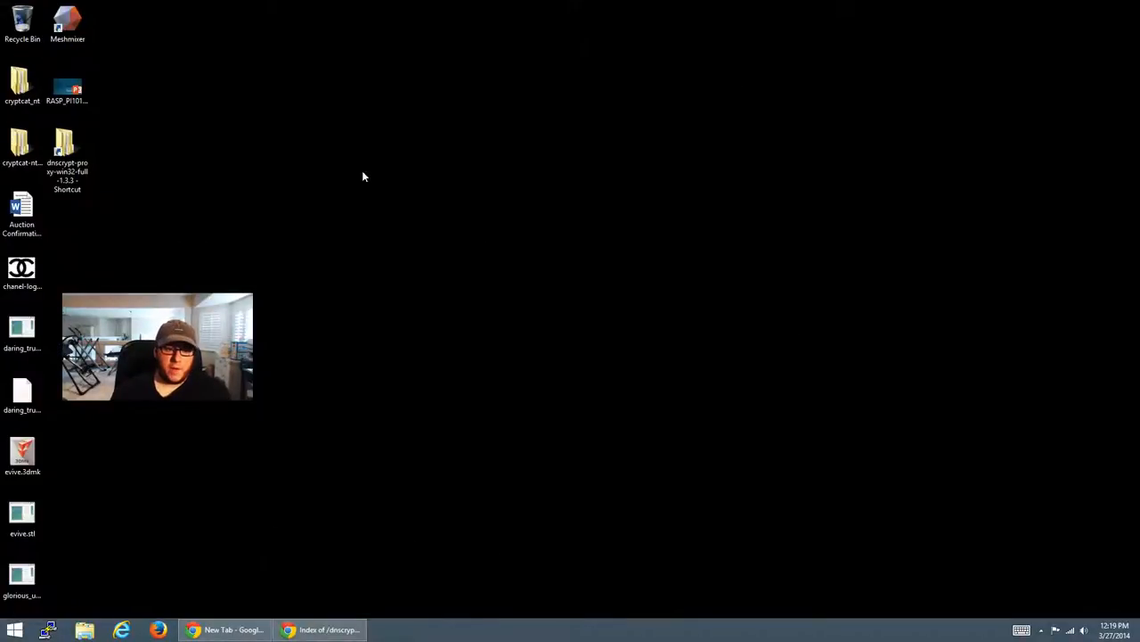
mouse_move(120, 207)
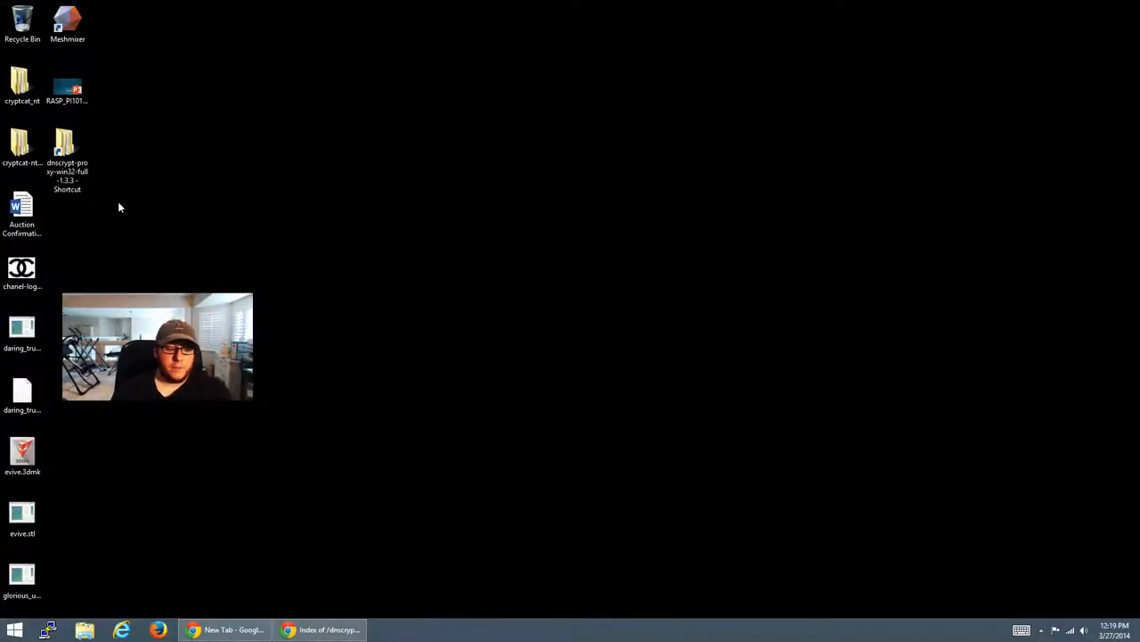
mouse_move(199, 239)
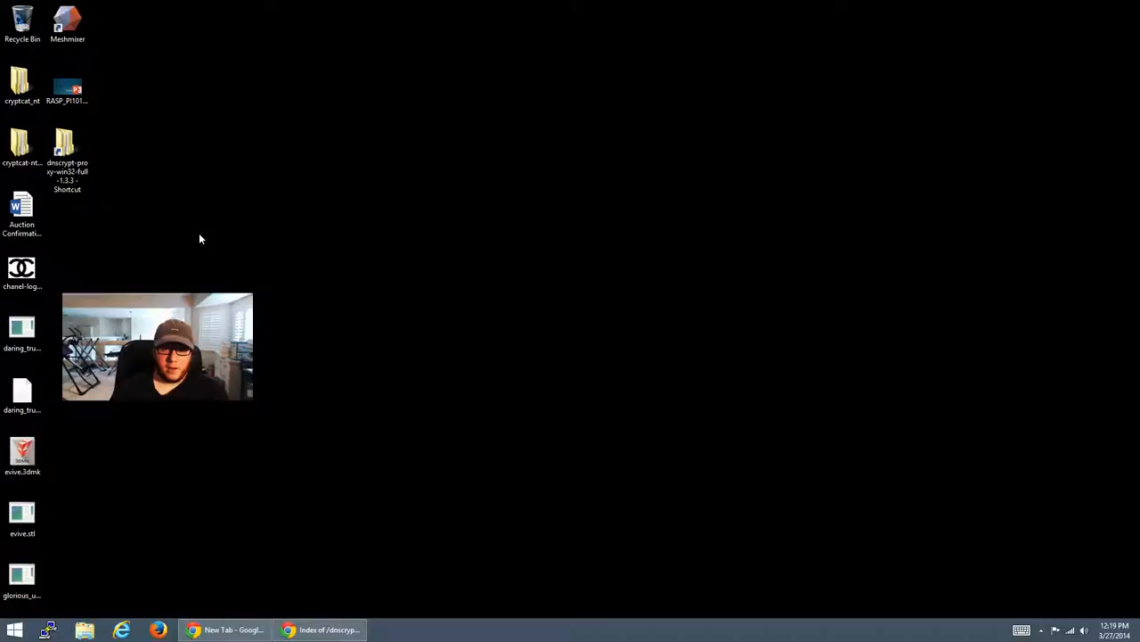
click(68, 160)
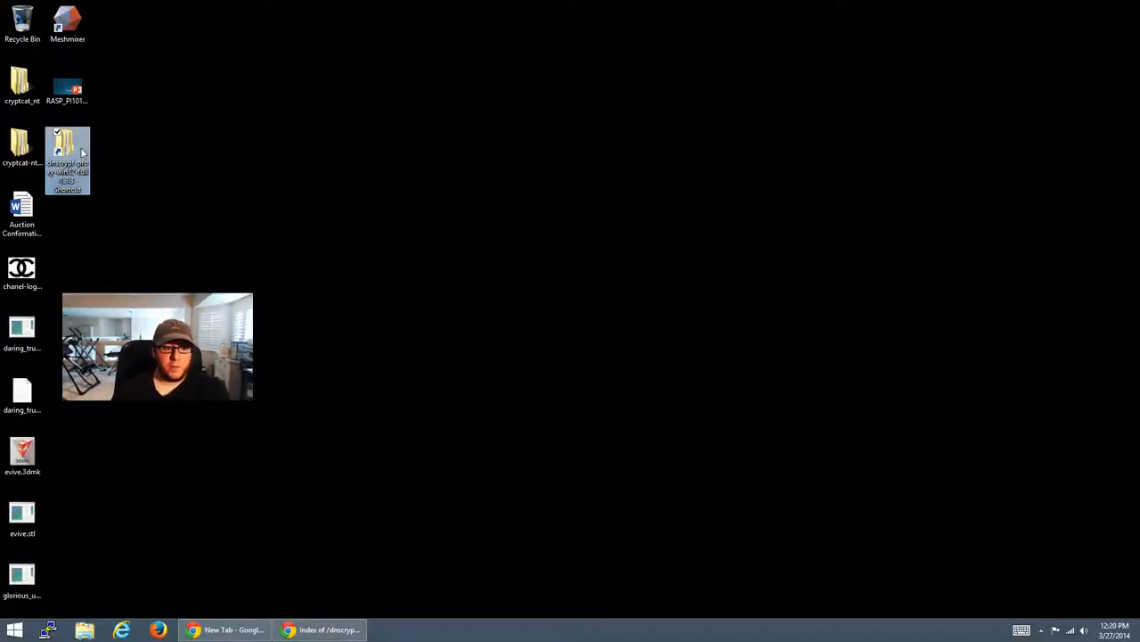
double_click(67, 161)
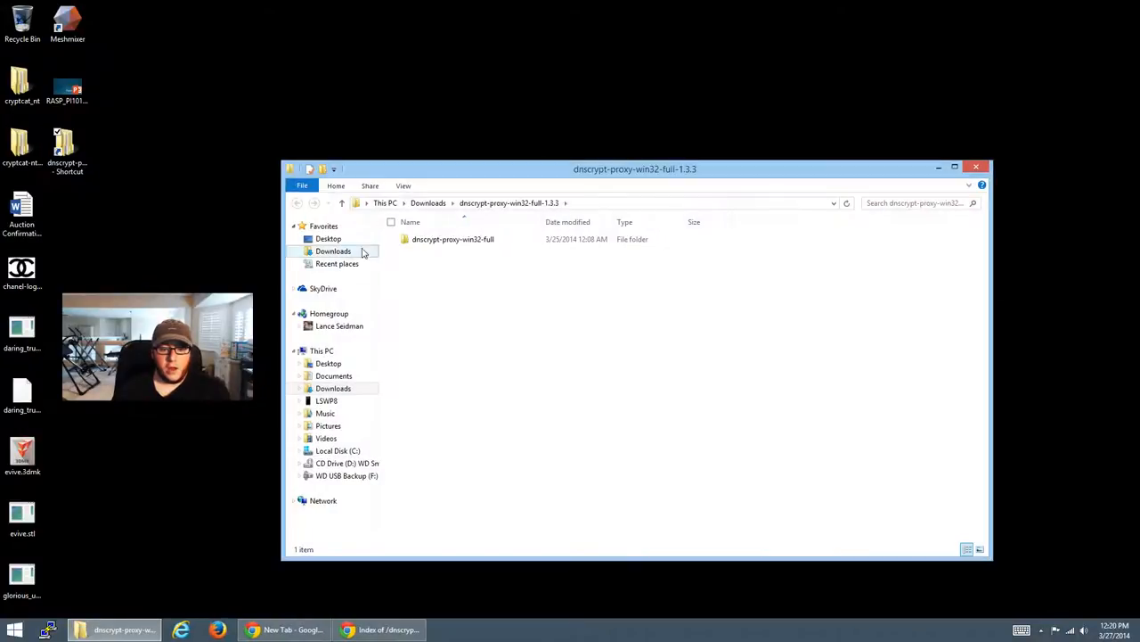
double_click(452, 239)
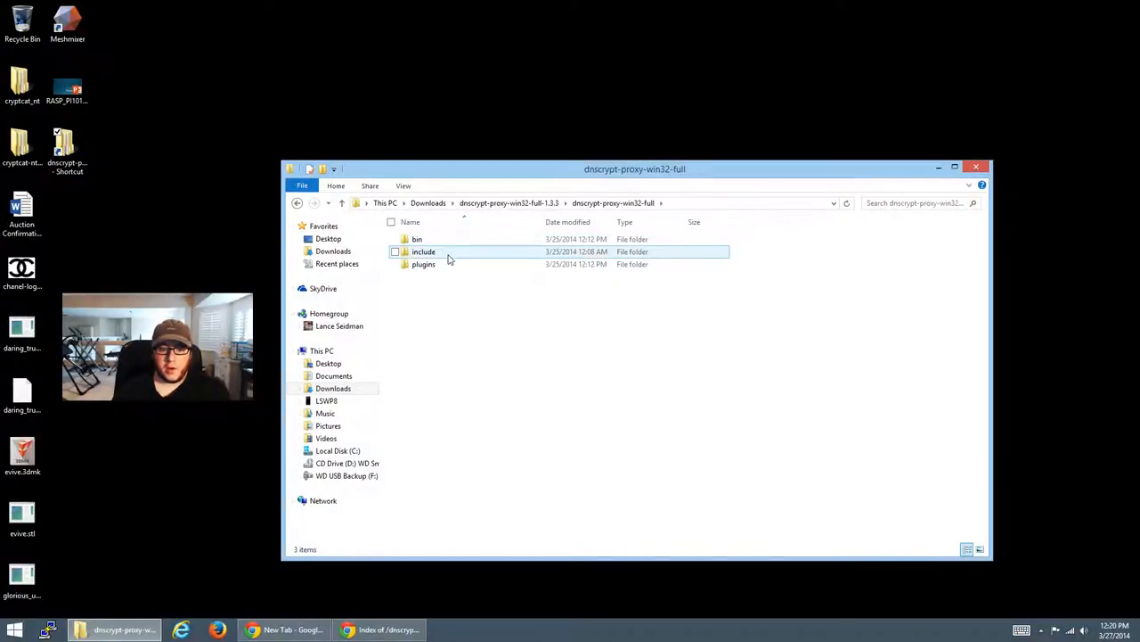
double_click(424, 251)
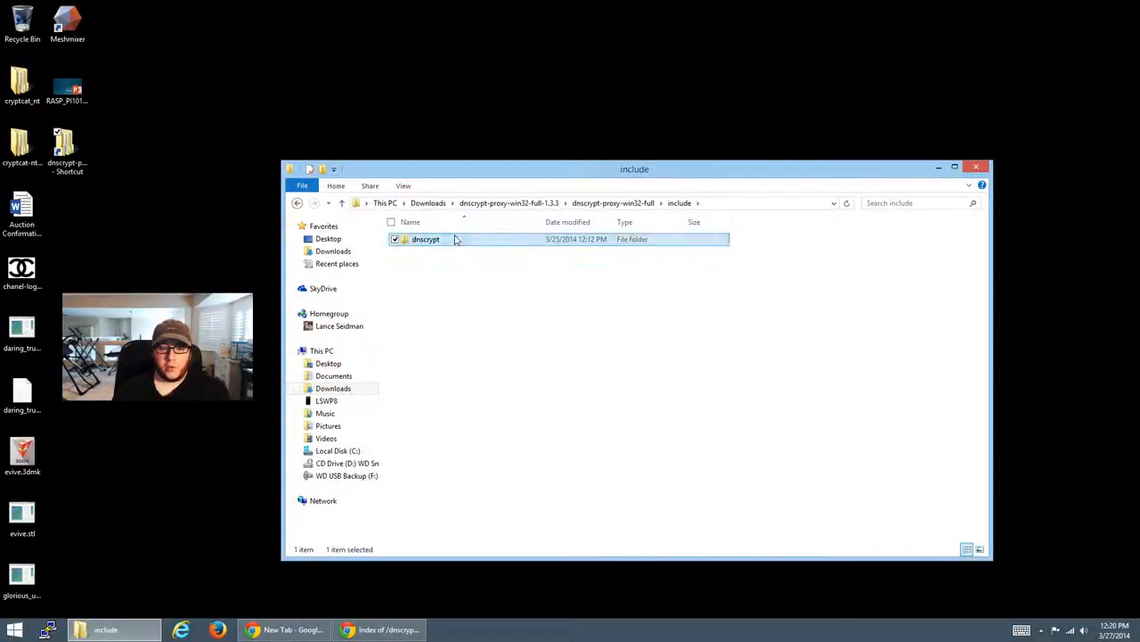
double_click(424, 238)
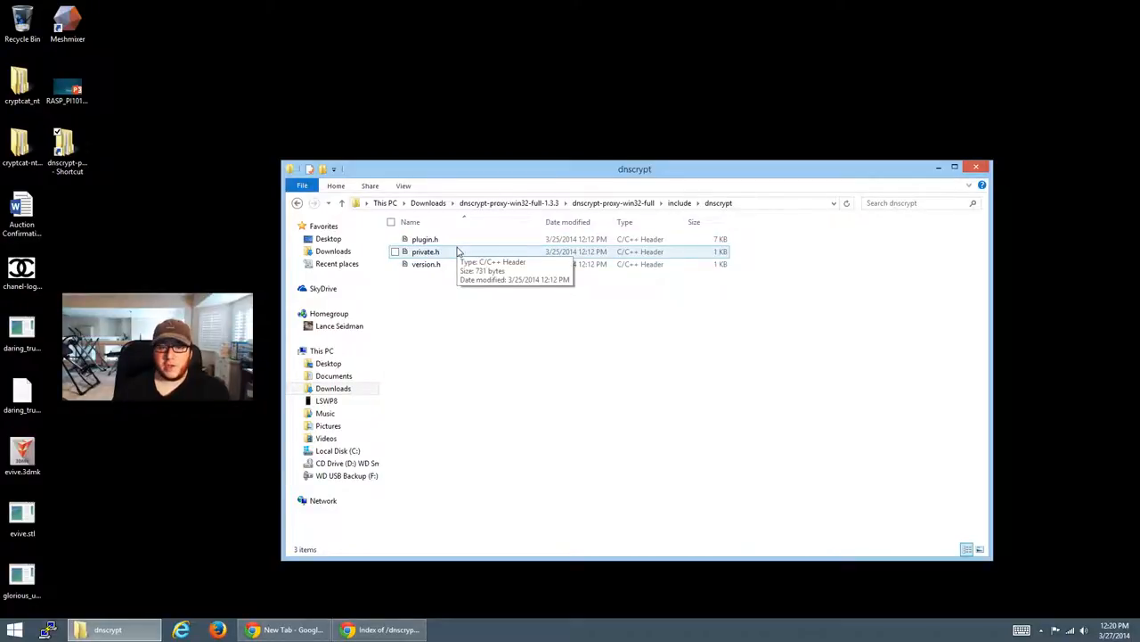
Unblock private.h through its Properties dialog and confirm with OK.
right_click(424, 251)
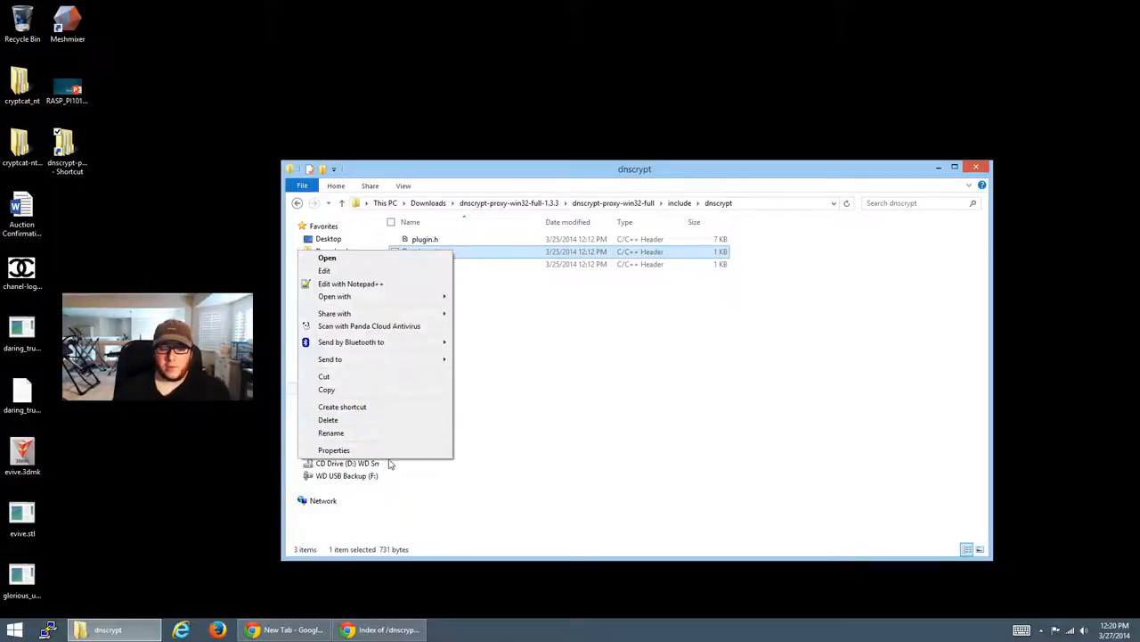
click(333, 449)
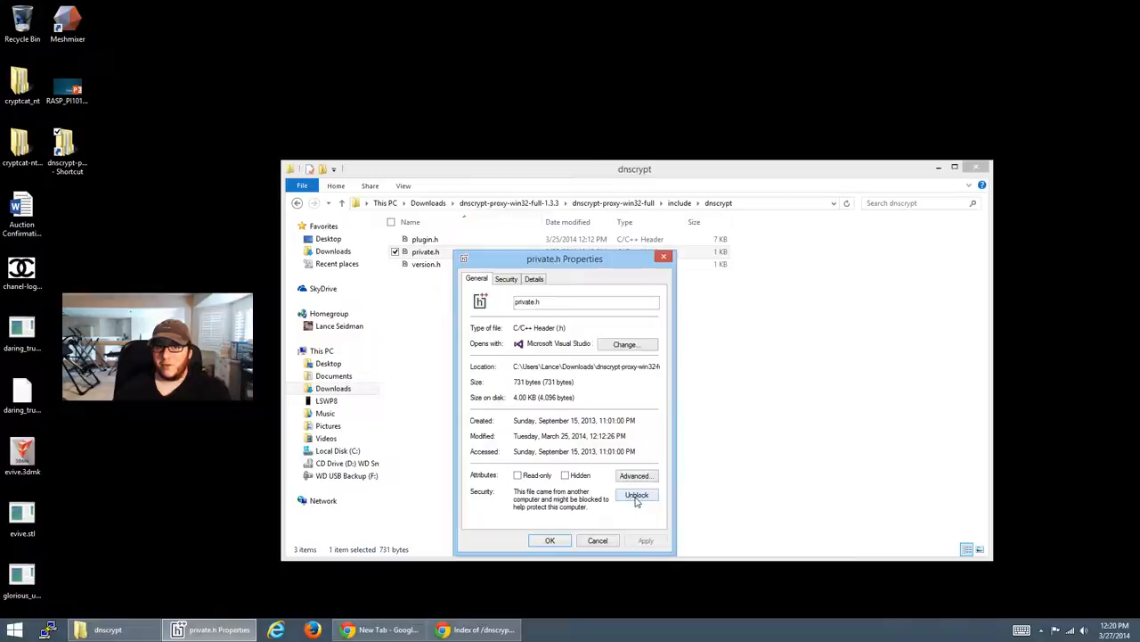
click(638, 496)
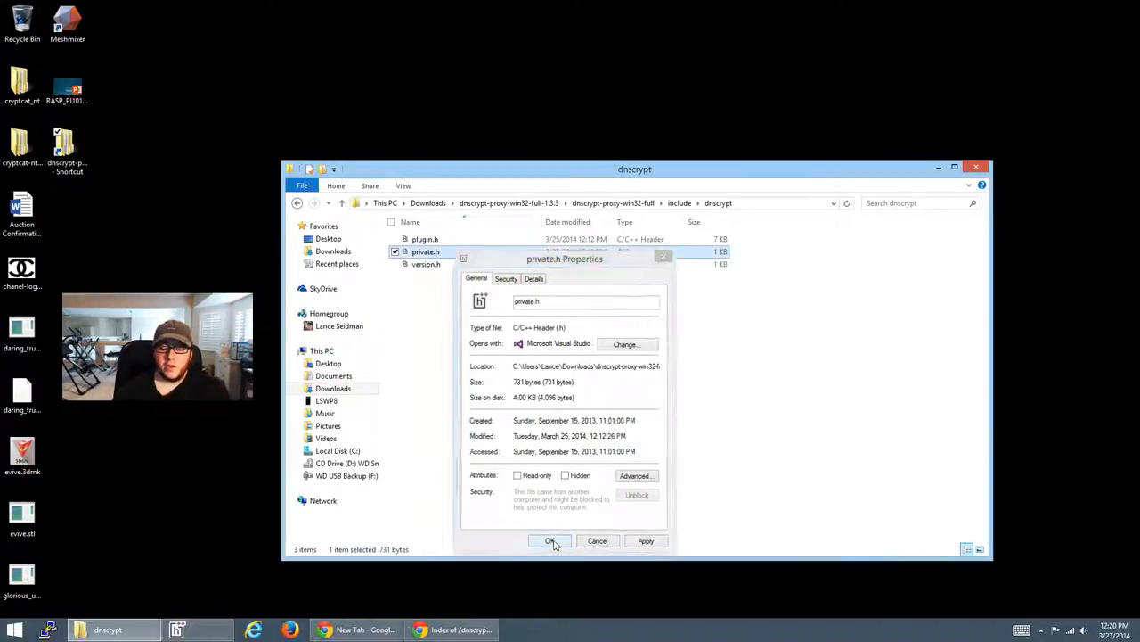
click(549, 542)
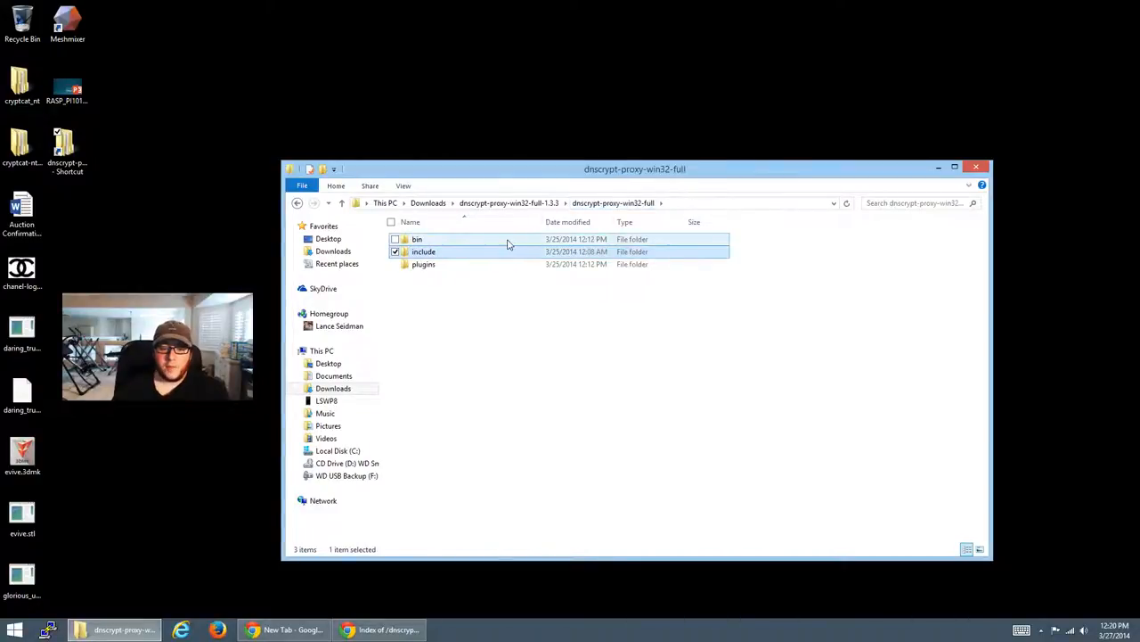
Enter the bin folder containing dnscrypt-proxy.exe, hostip.exe and the two DLLs.
double_click(417, 238)
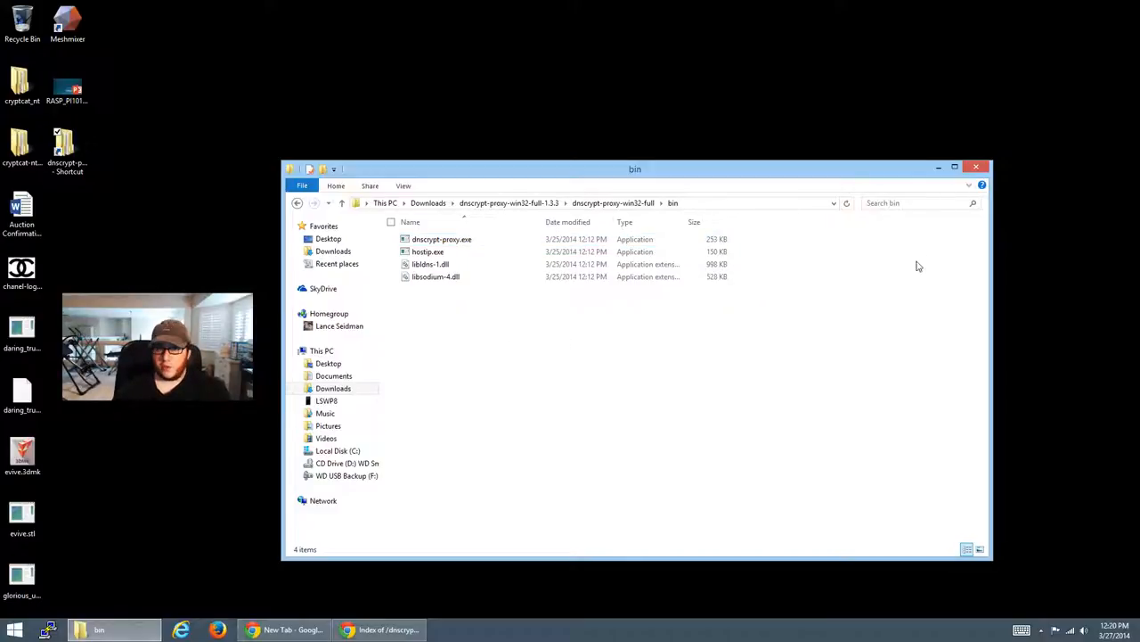
mouse_move(861, 403)
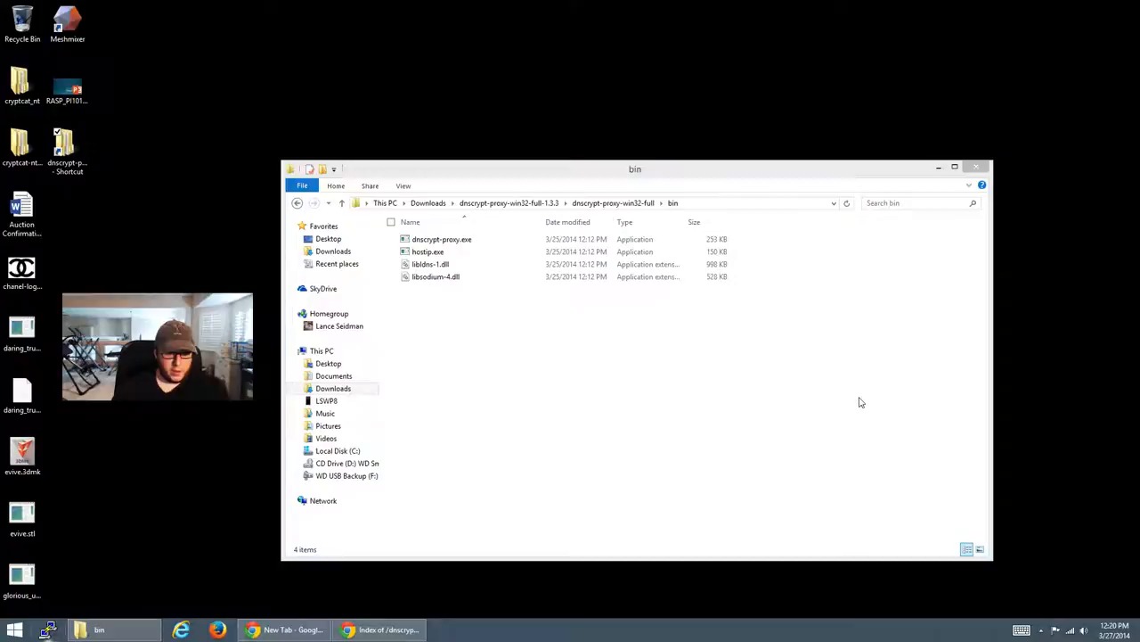
Launch cmd via Win+R and cd into Downloads\dnscrypt-proxy-win32-full-1.3.3\dnscrypt-proxy-win32-full\bin, listing its files.
key(Win+r)
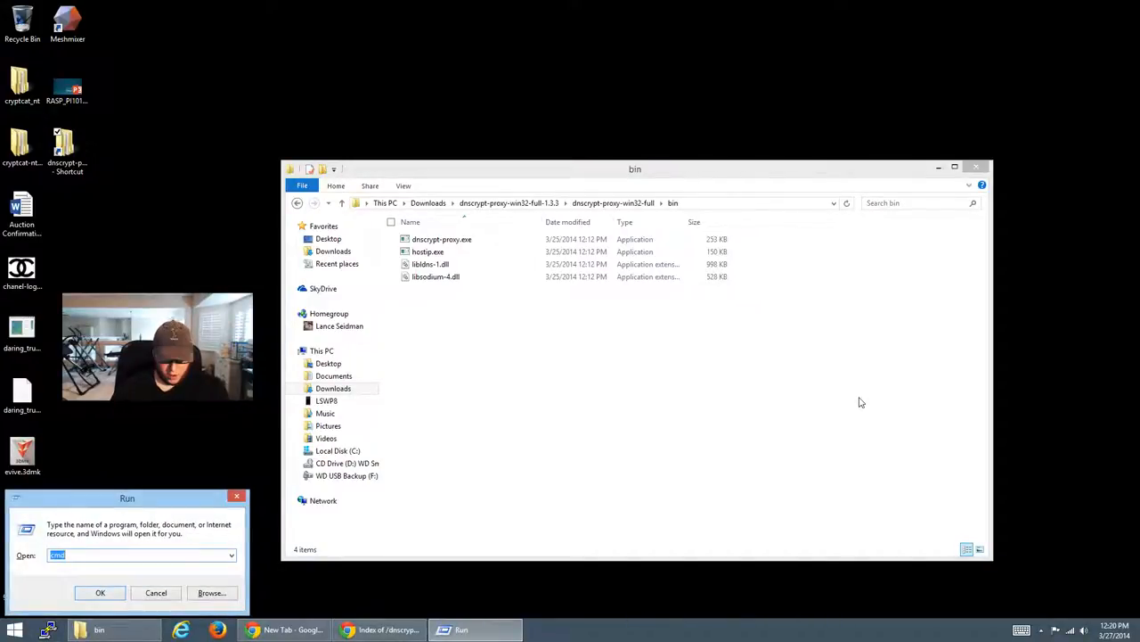
click(100, 591)
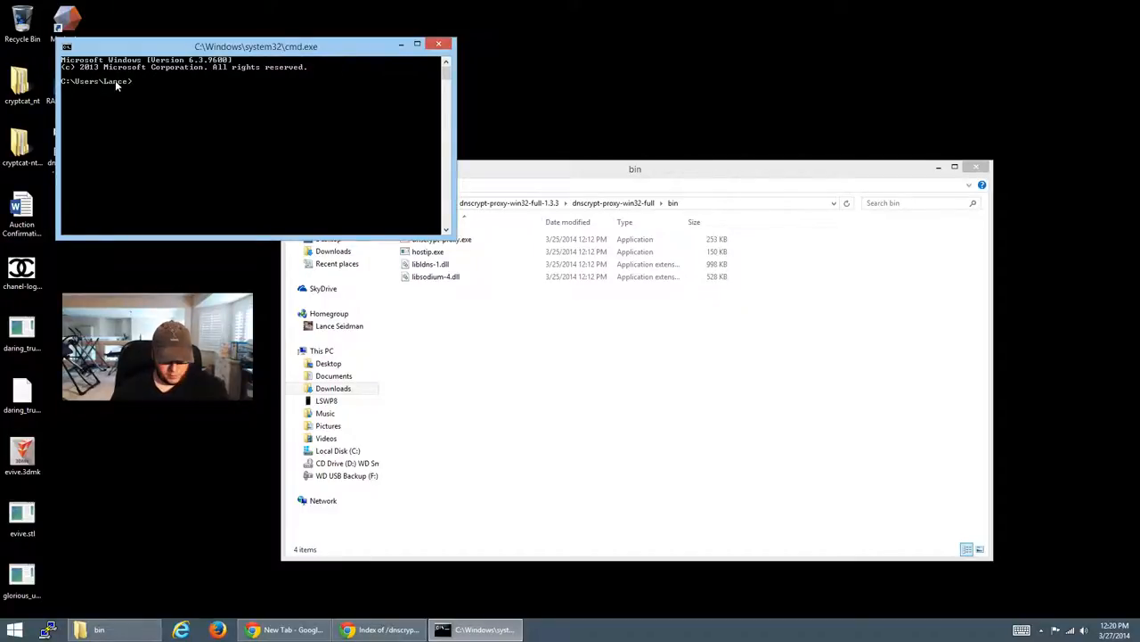
text(cd)
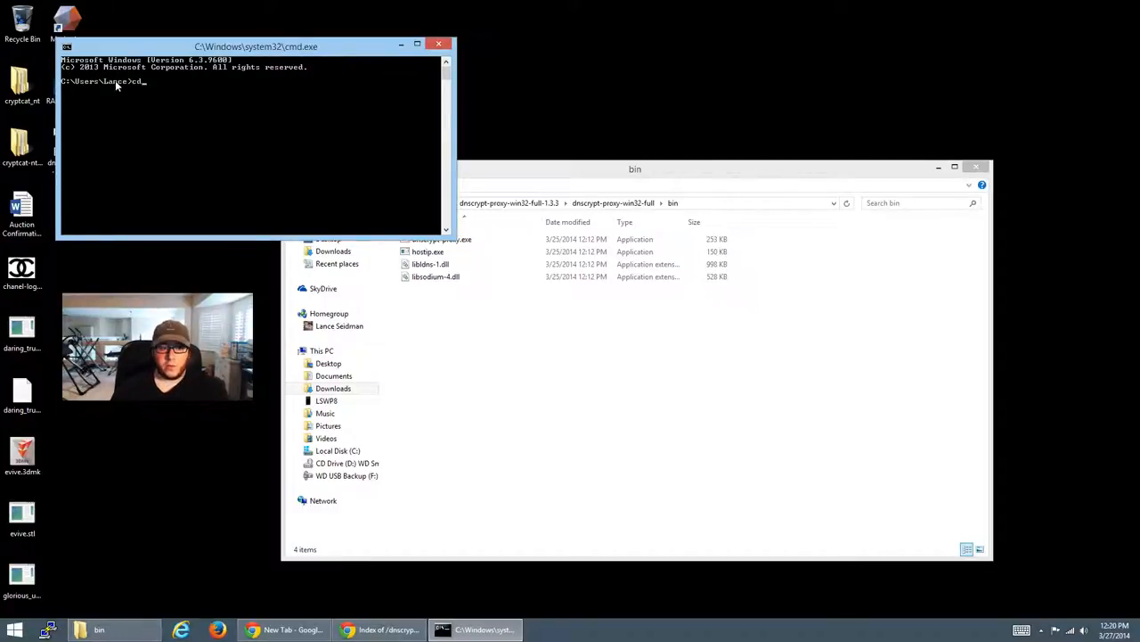
text(Downloads\dnscrypt-proxy-win32-full-1.3.3\)
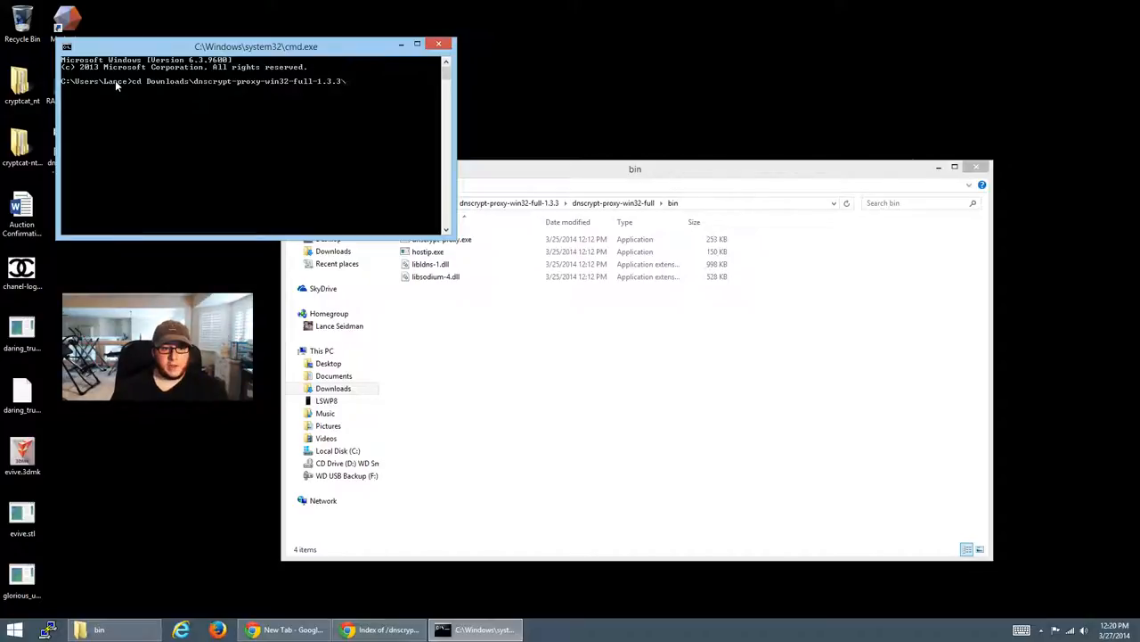
text(dnscrypt-proxy-win32-full)
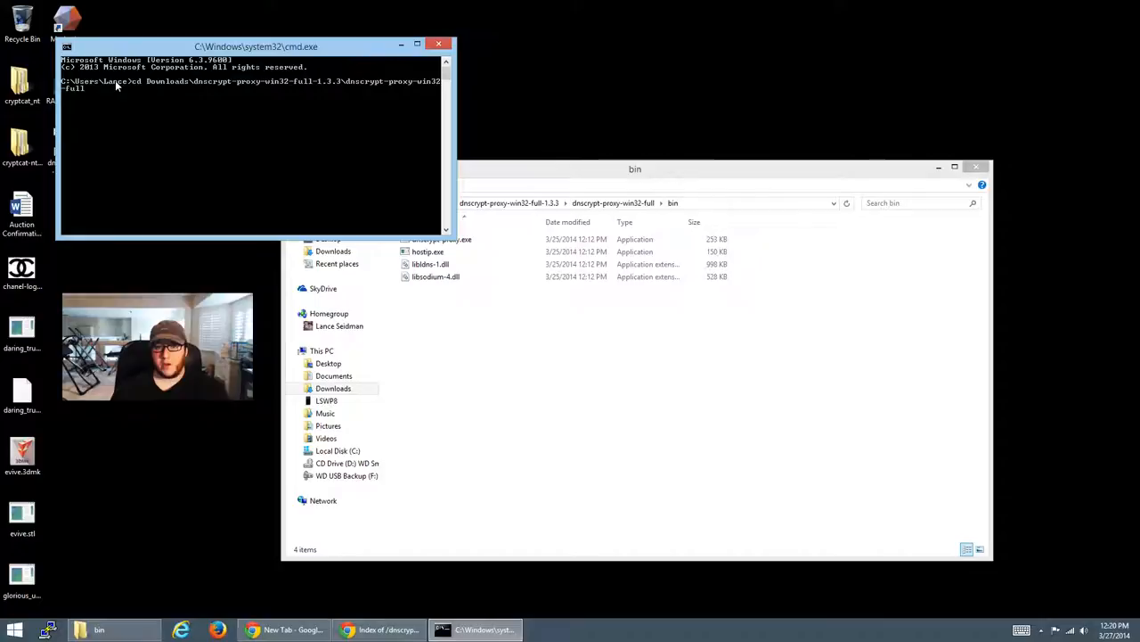
text(bin)
text(dir)
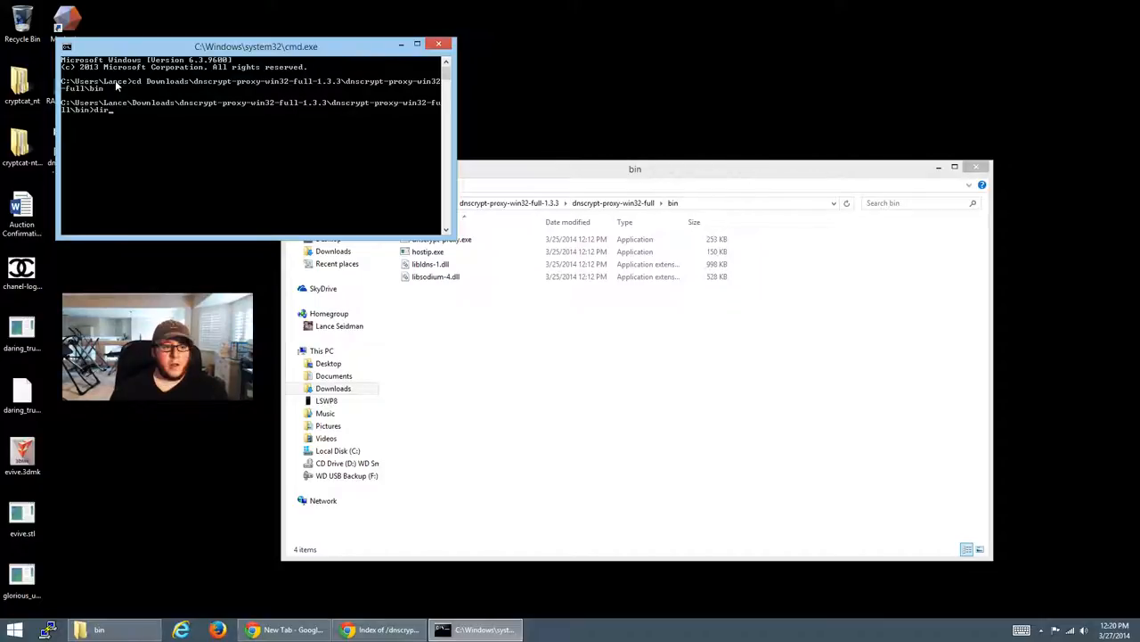
key(Return)
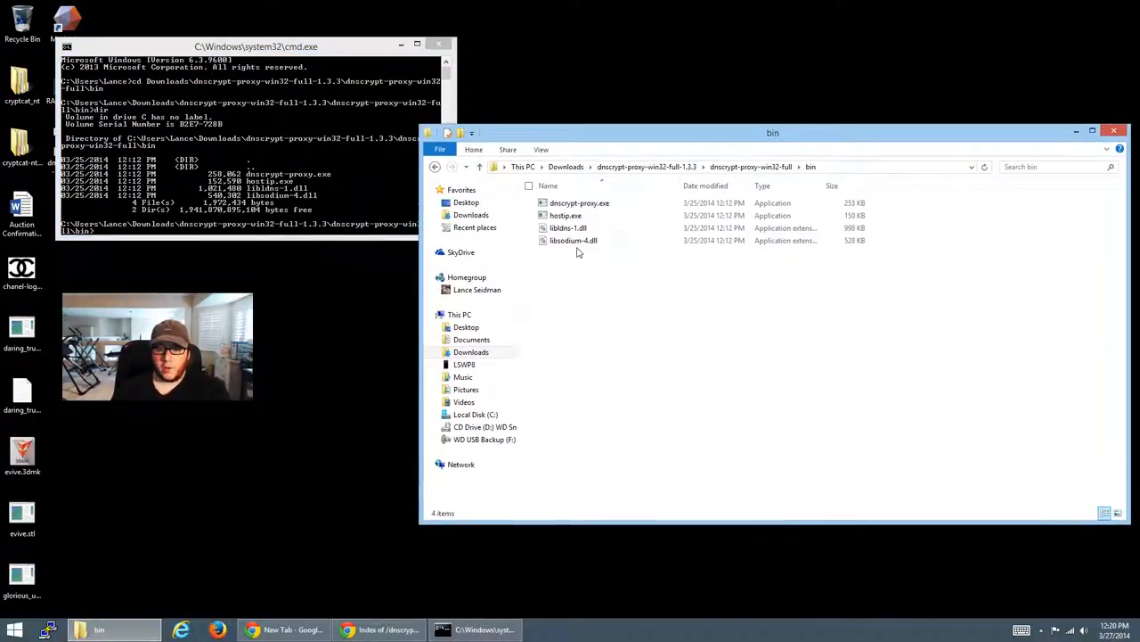
mouse_move(601, 308)
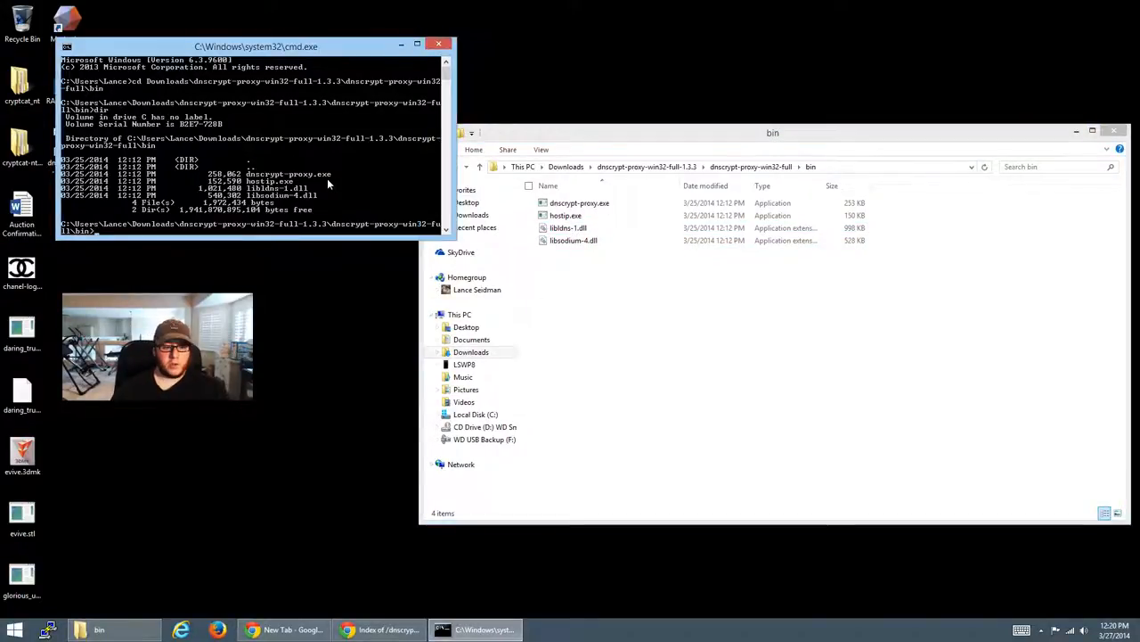
Run dnscrypt-proxy.exe so it proxies 127.0.0.1:53 to 208.67.220.220:443 with a valid certificate.
text(dnscrypt-proxy.exe)
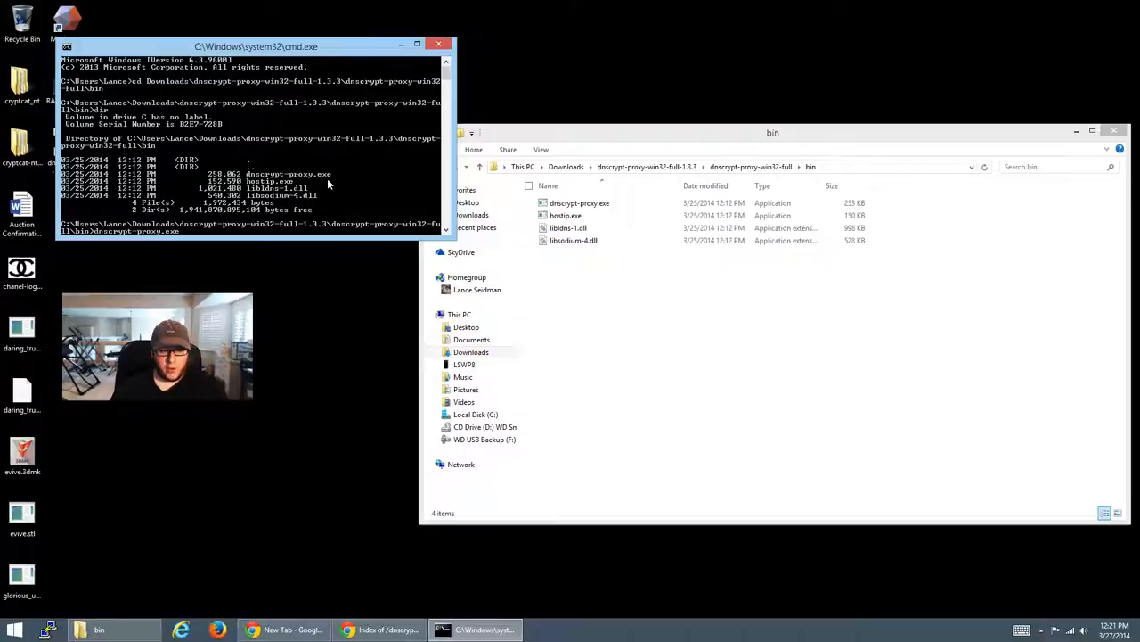
key(Return)
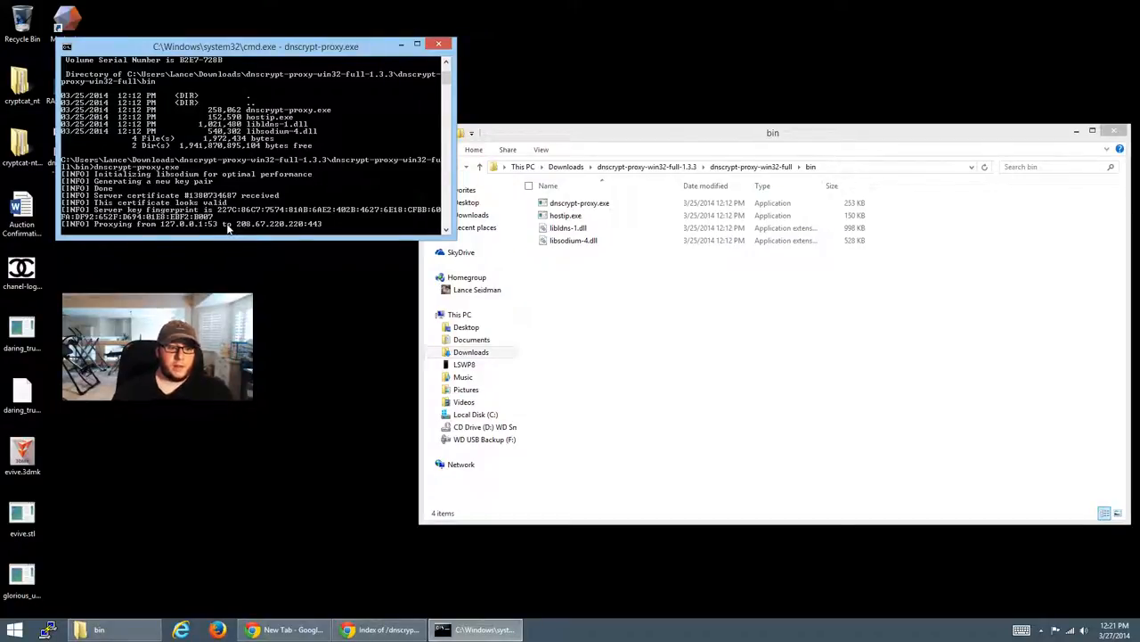
mouse_move(223, 225)
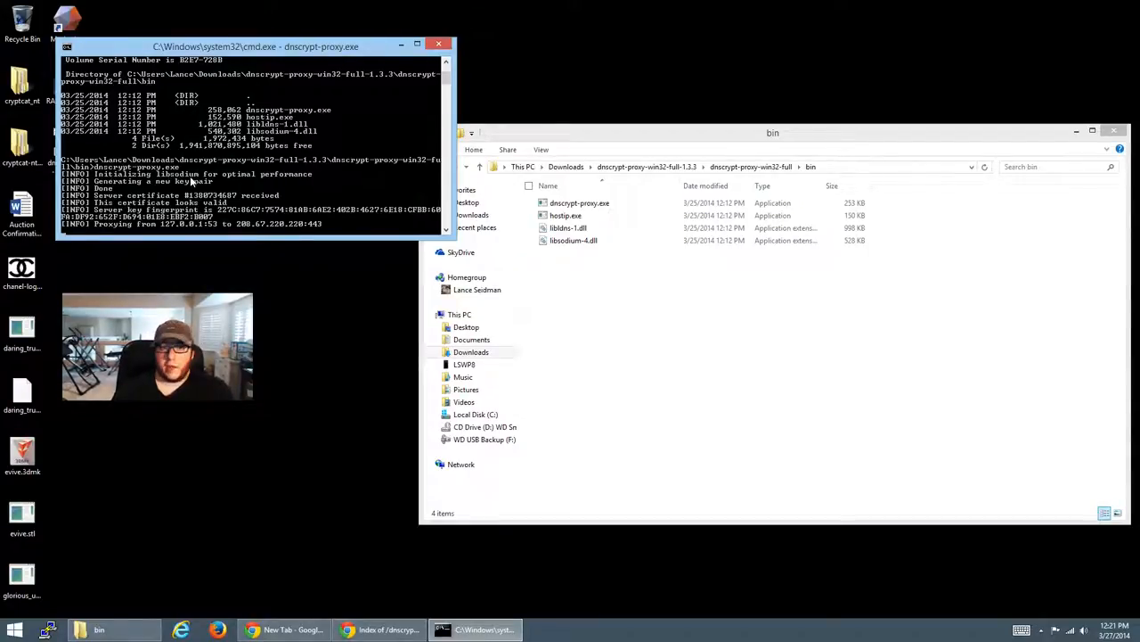
click(574, 240)
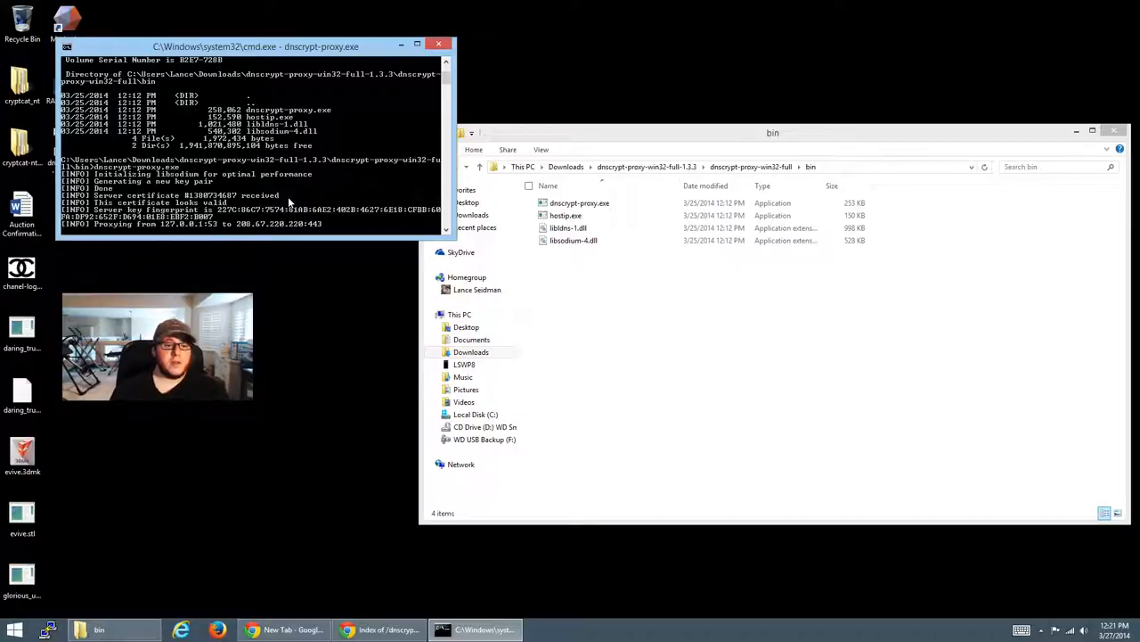
mouse_move(324, 178)
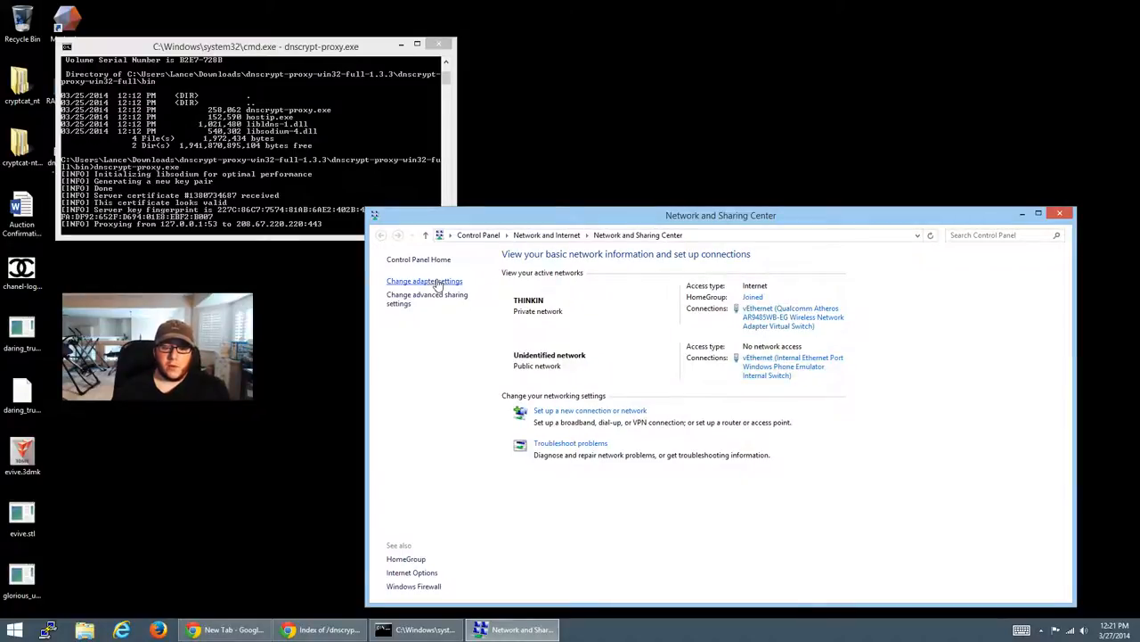
Show the adapter list via Change adapter settings and bring up the wireless vEthernet adapter's menu.
click(424, 282)
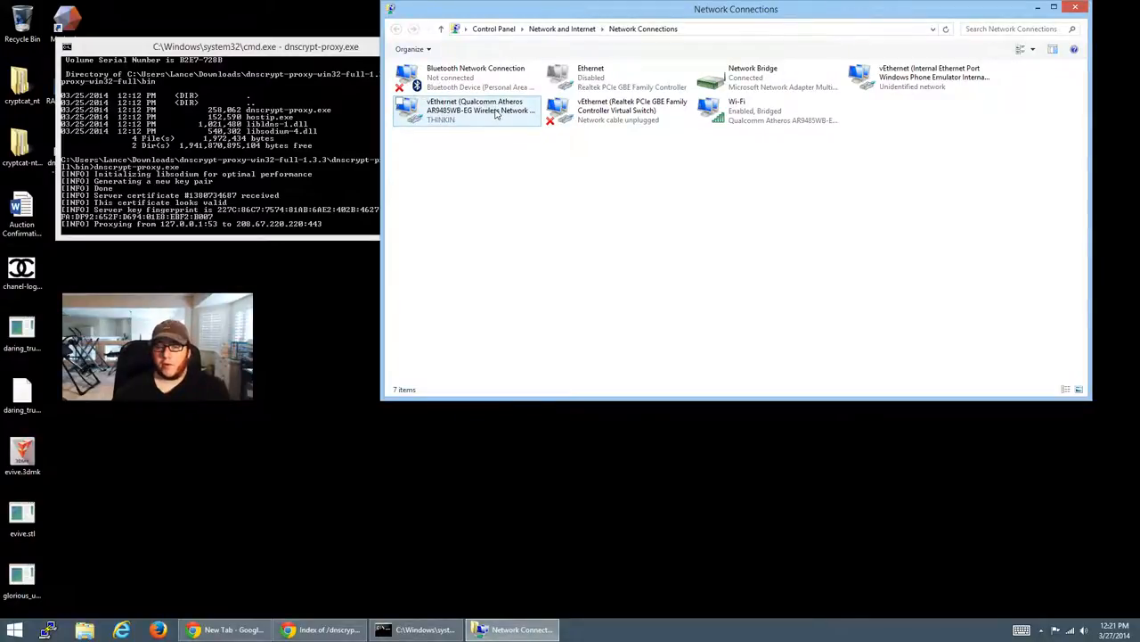
right_click(482, 110)
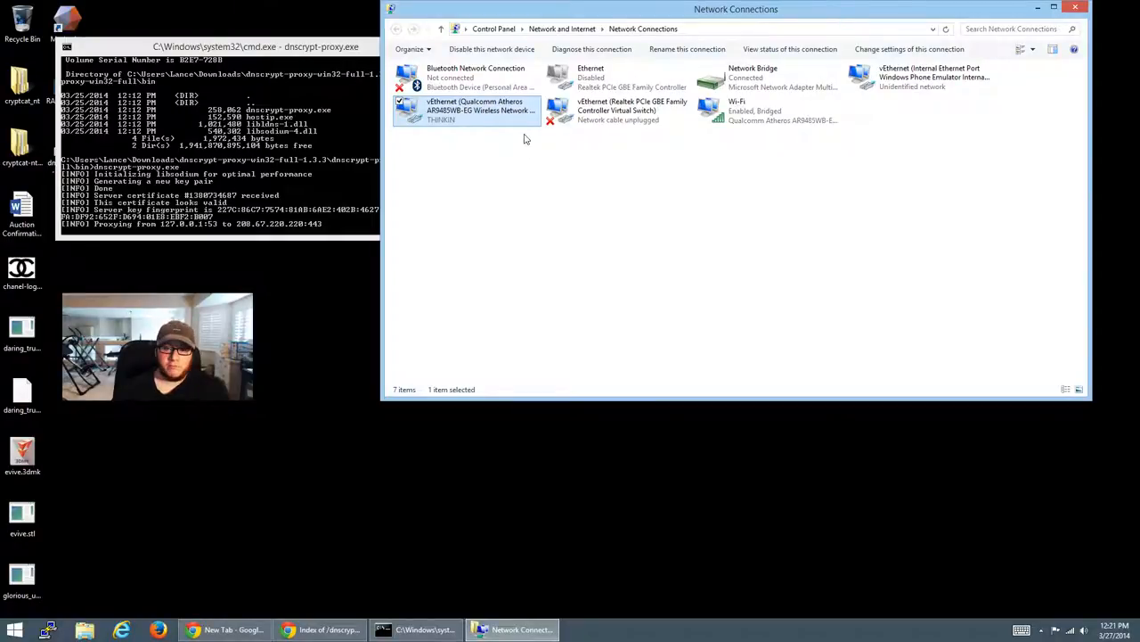
mouse_move(474, 125)
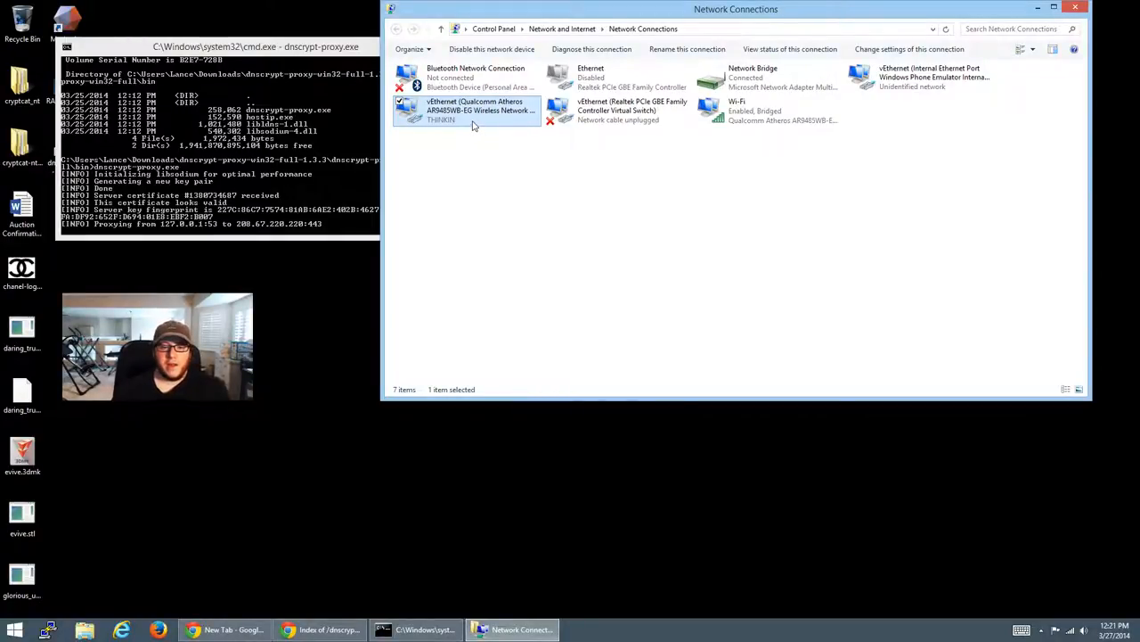
mouse_move(474, 110)
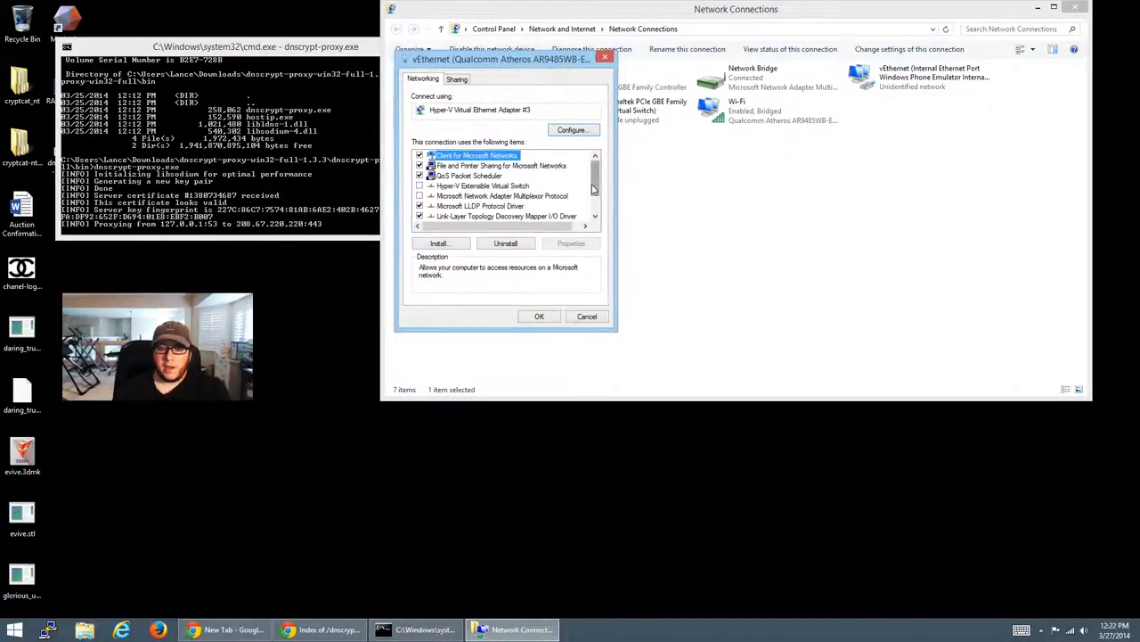
Set the adapter's IPv4 preferred DNS server manually to 127.0.0.1 and confirm.
scroll(down, 3)
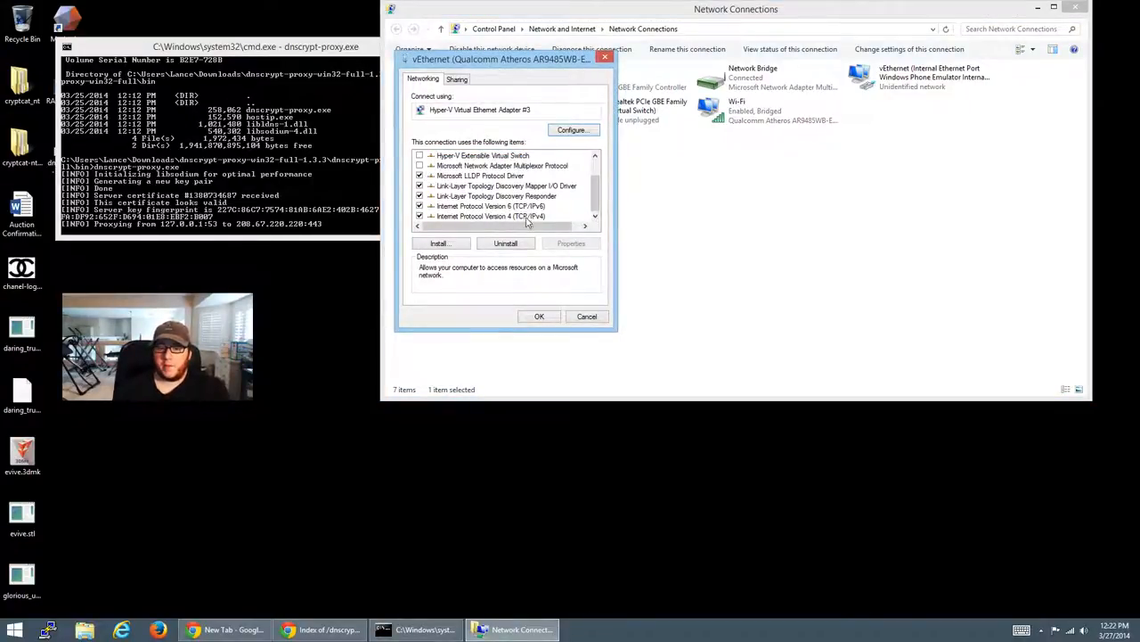
click(492, 217)
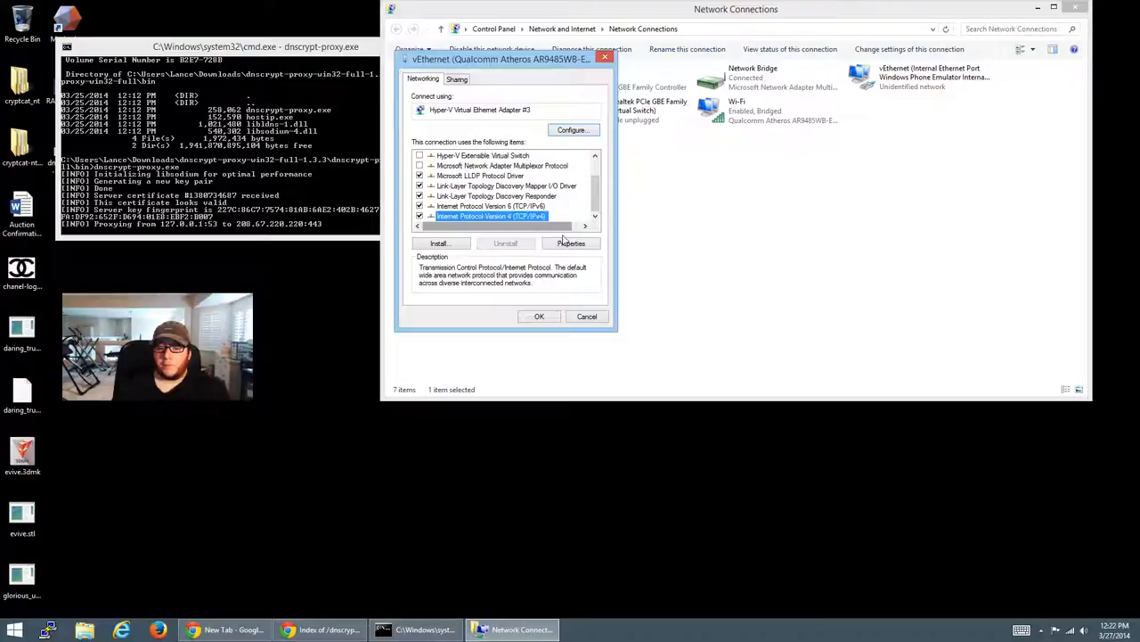
click(571, 243)
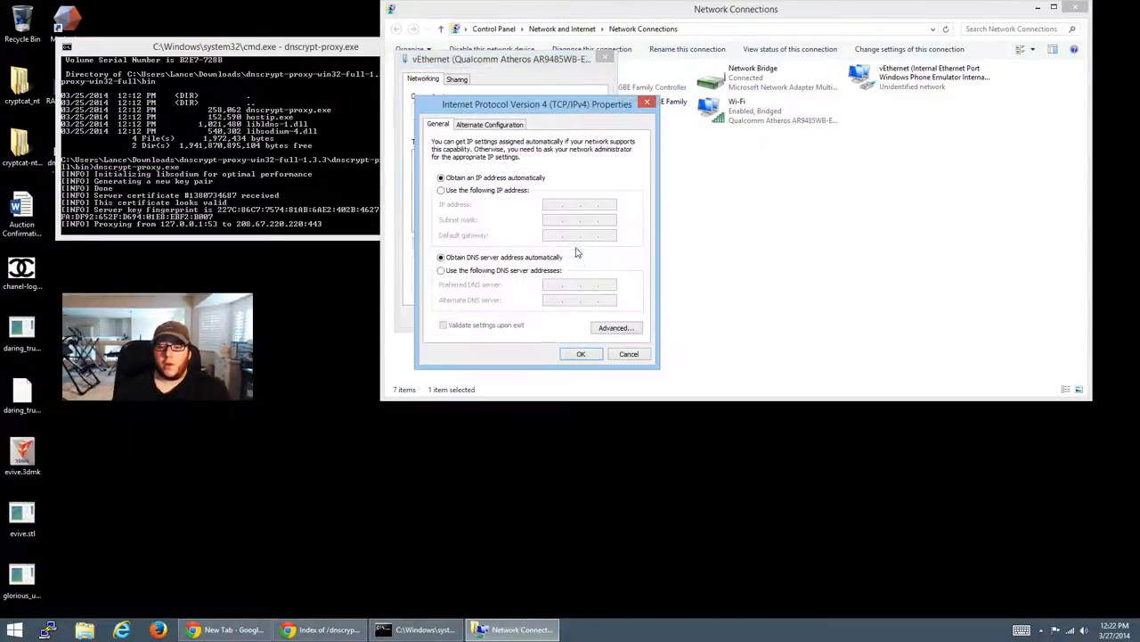
click(442, 271)
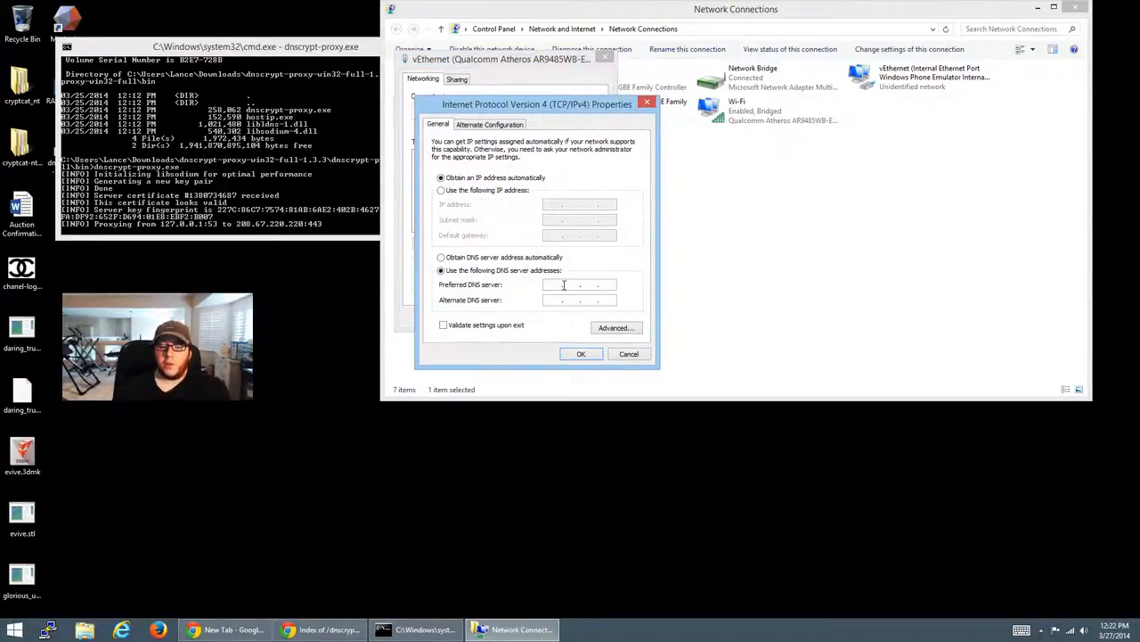
click(579, 285)
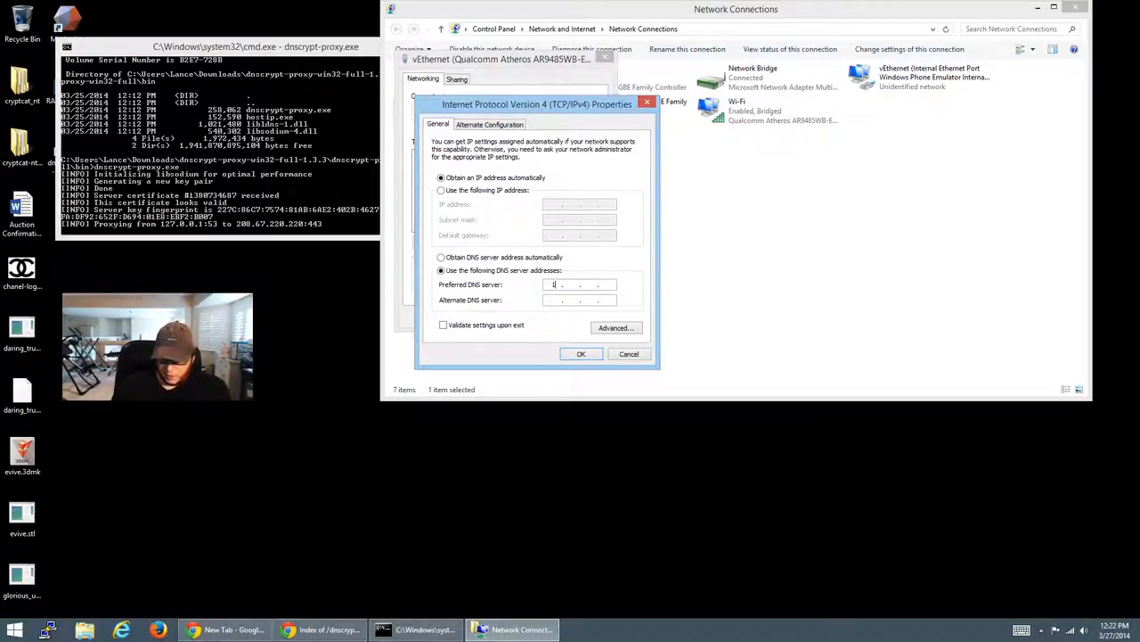
text(127.0.0.1)
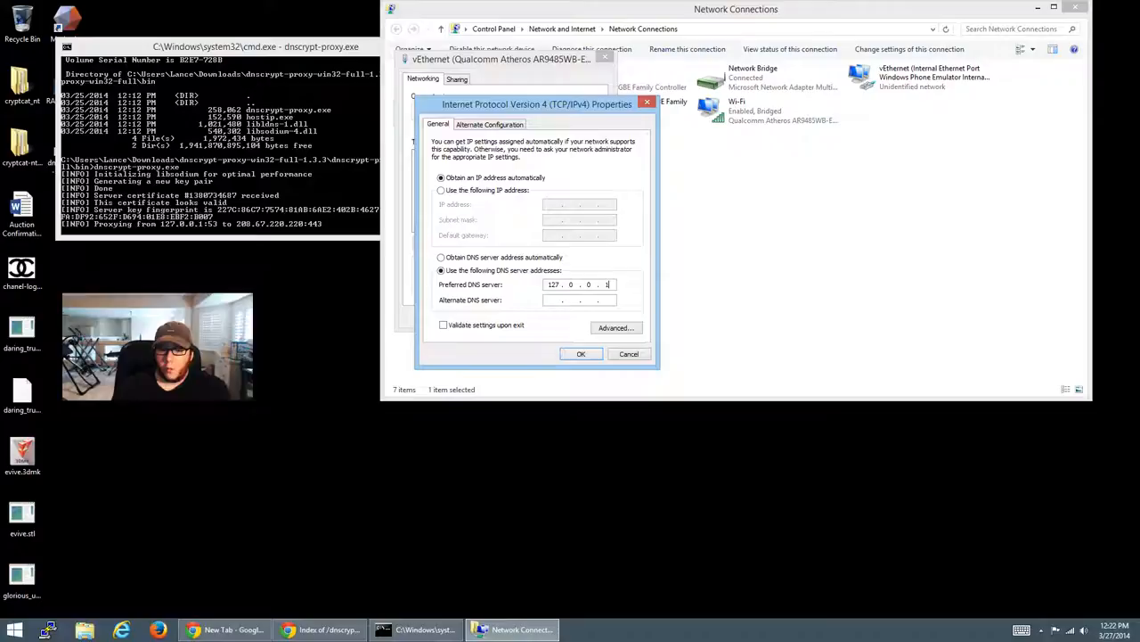
click(581, 353)
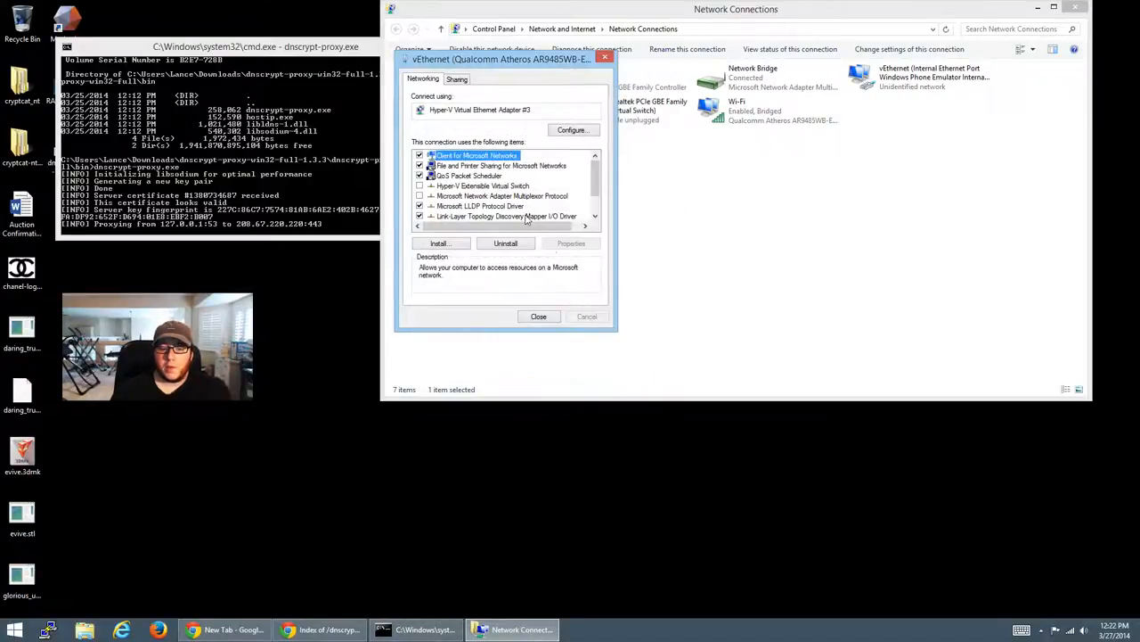
scroll(down, 3)
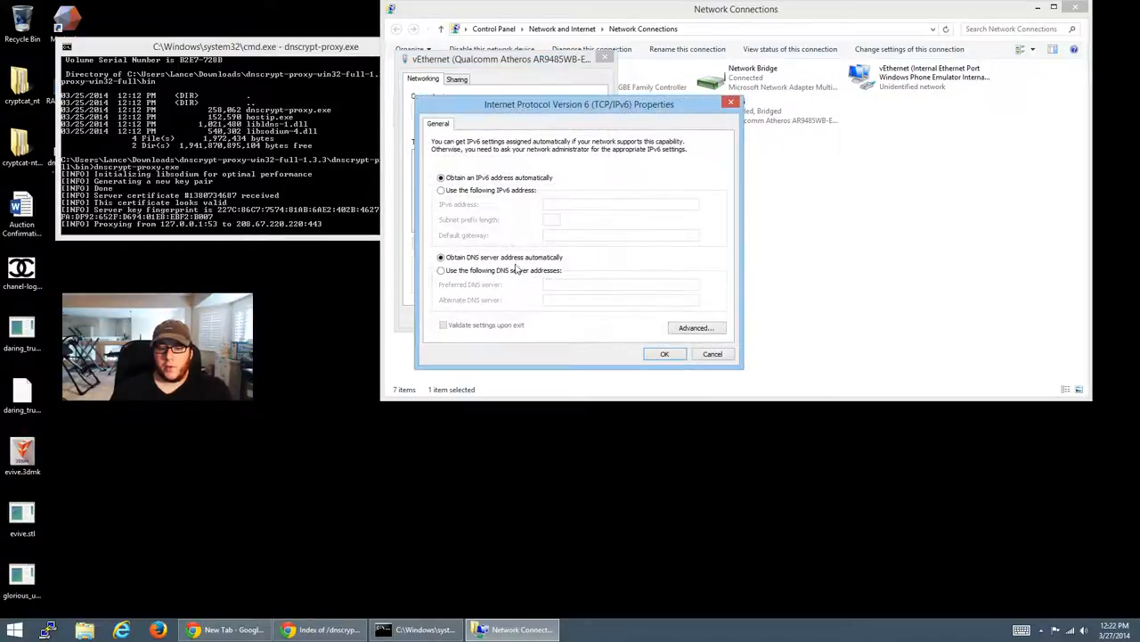
click(442, 271)
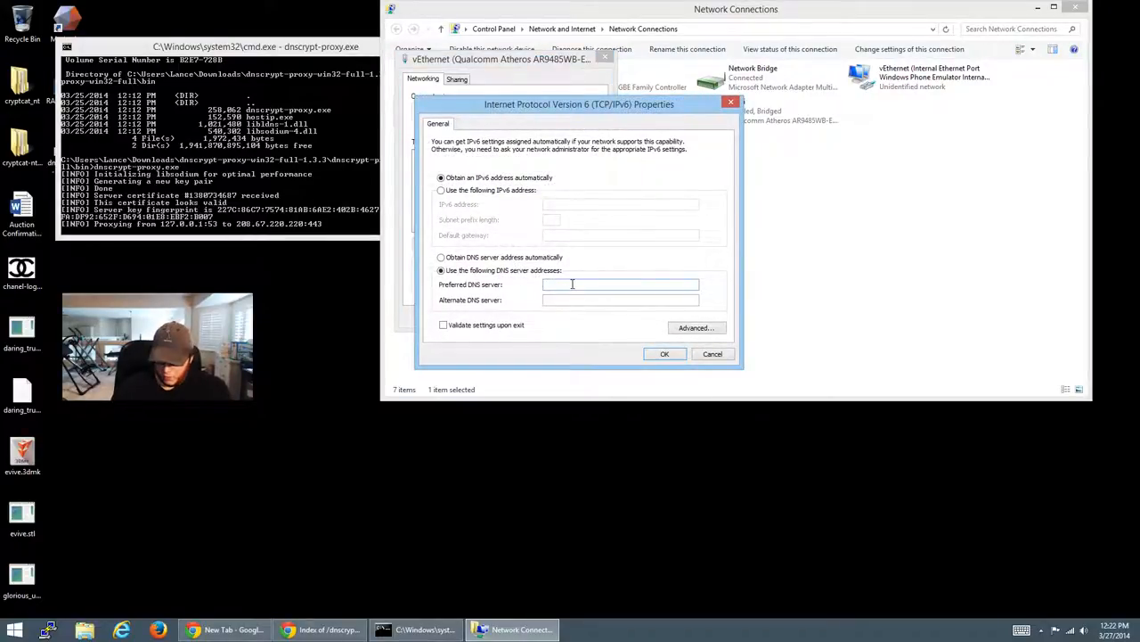
text(127.0.0.1)
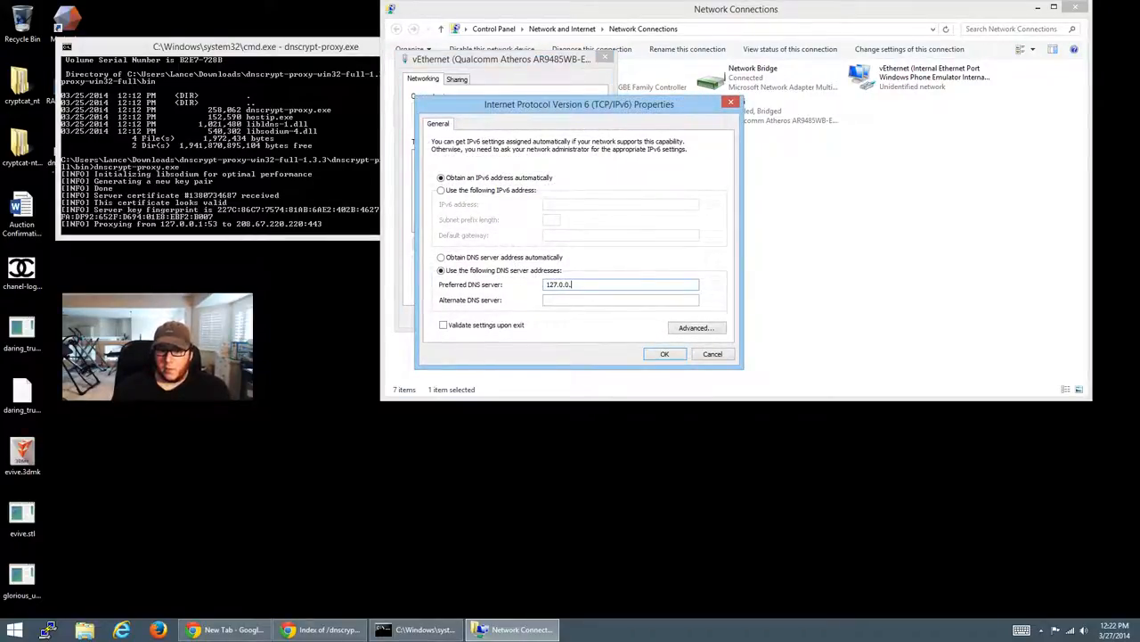
click(663, 353)
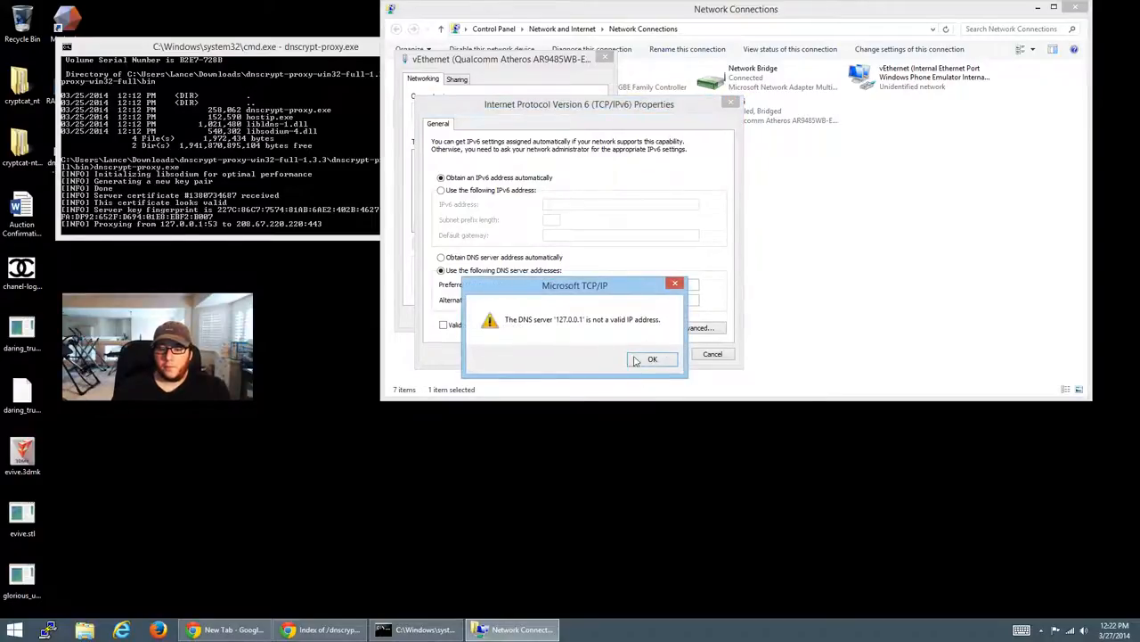
click(652, 358)
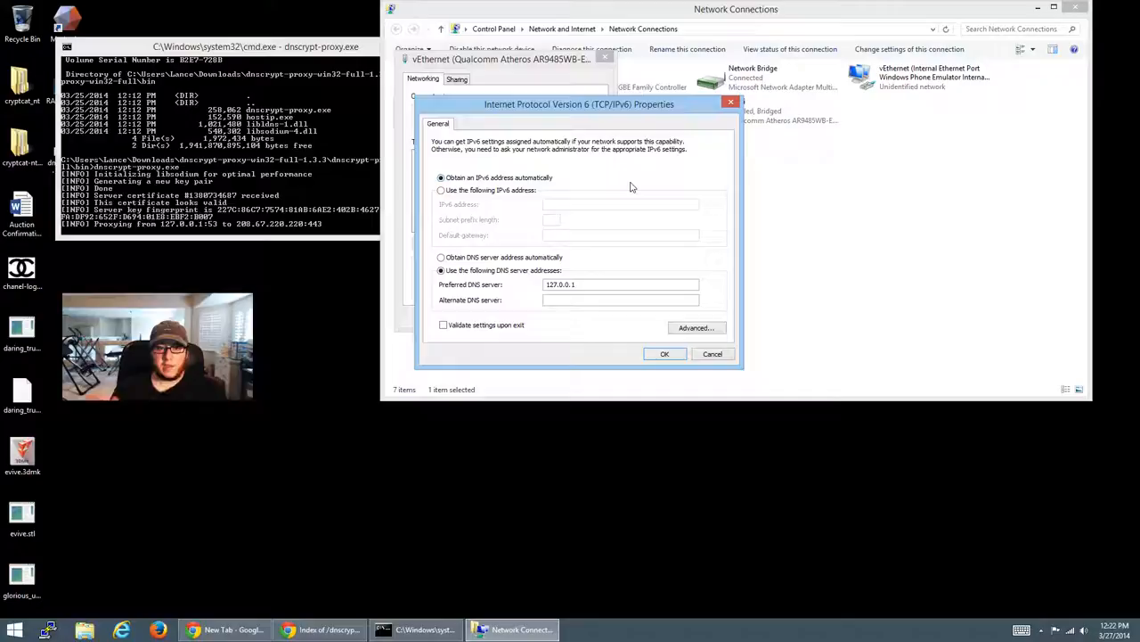
mouse_move(527, 258)
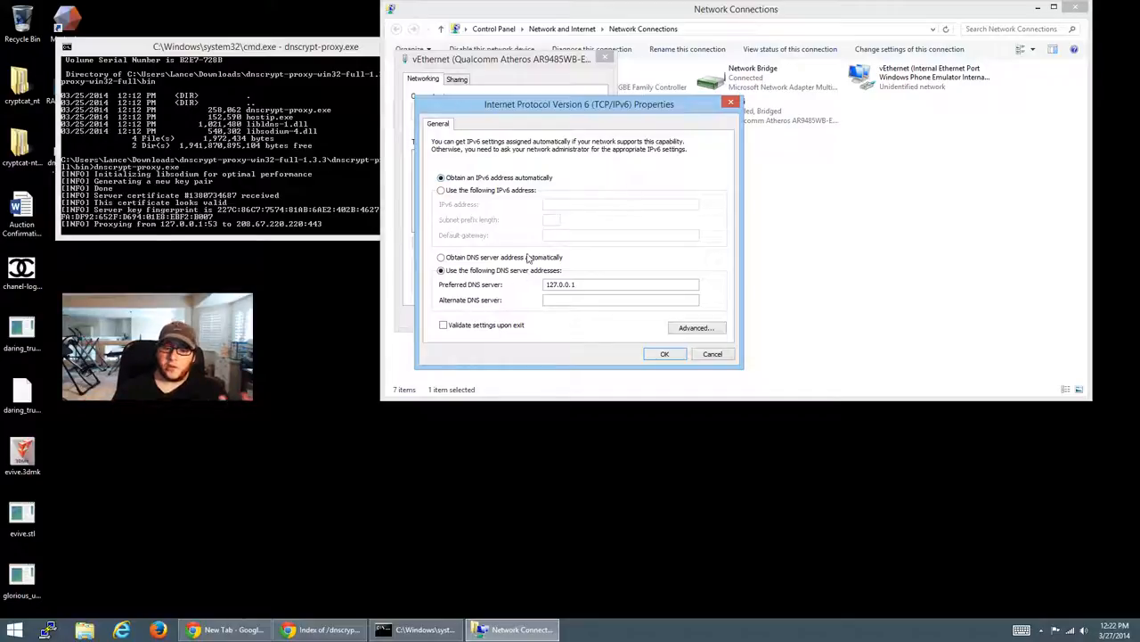
click(442, 256)
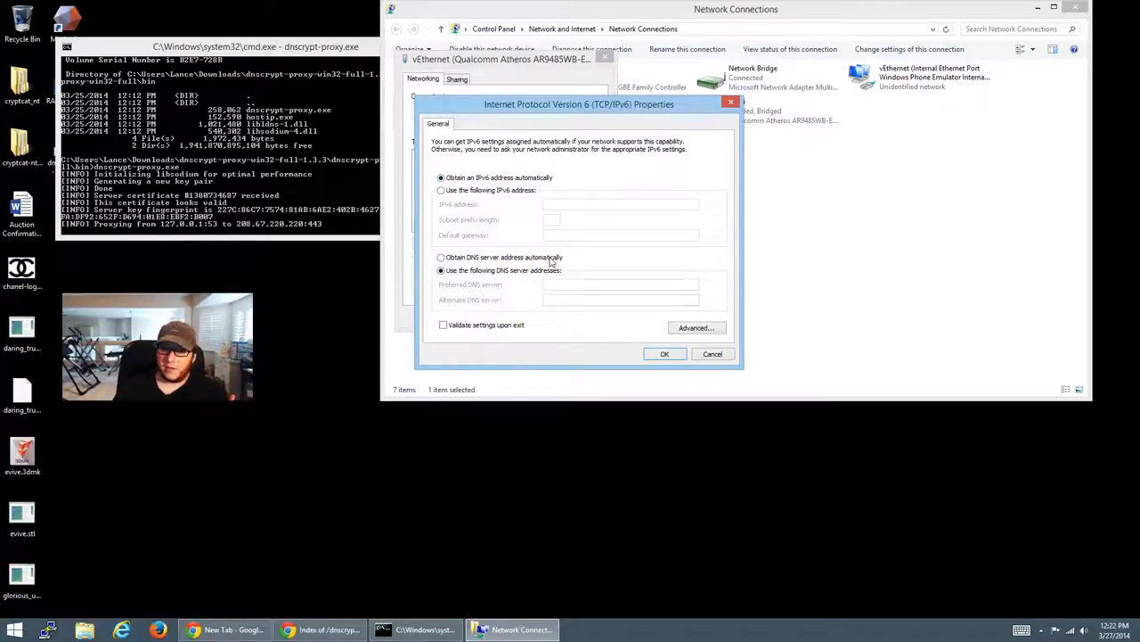
click(442, 256)
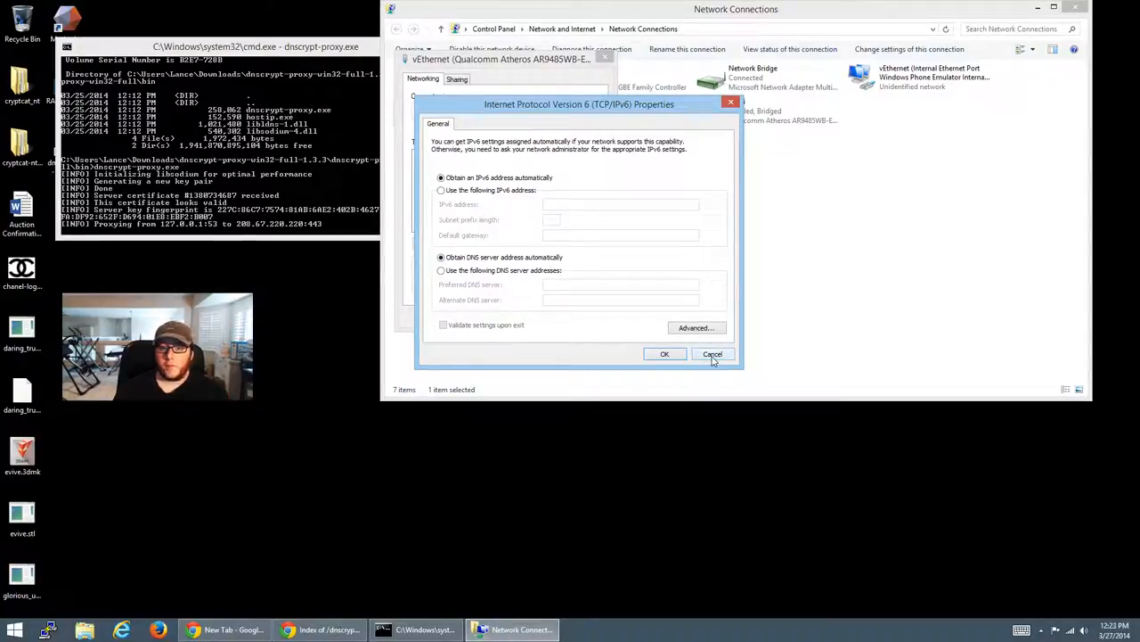
click(712, 353)
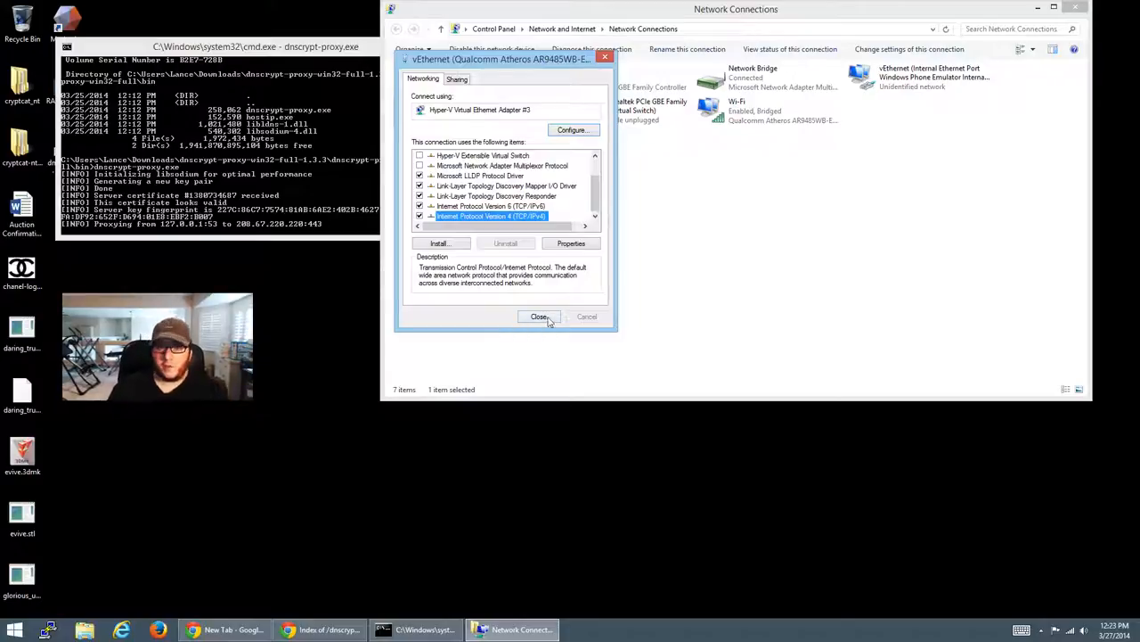
Close the adapter properties and bring Chrome back to the dnscrypt-proxy download page.
click(538, 317)
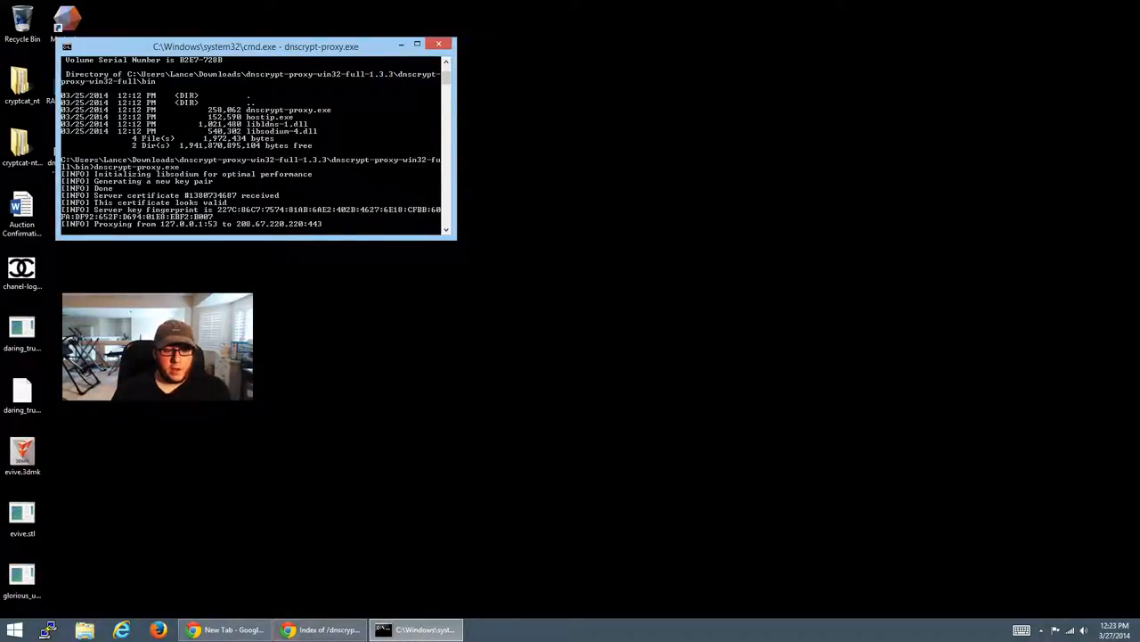
click(328, 629)
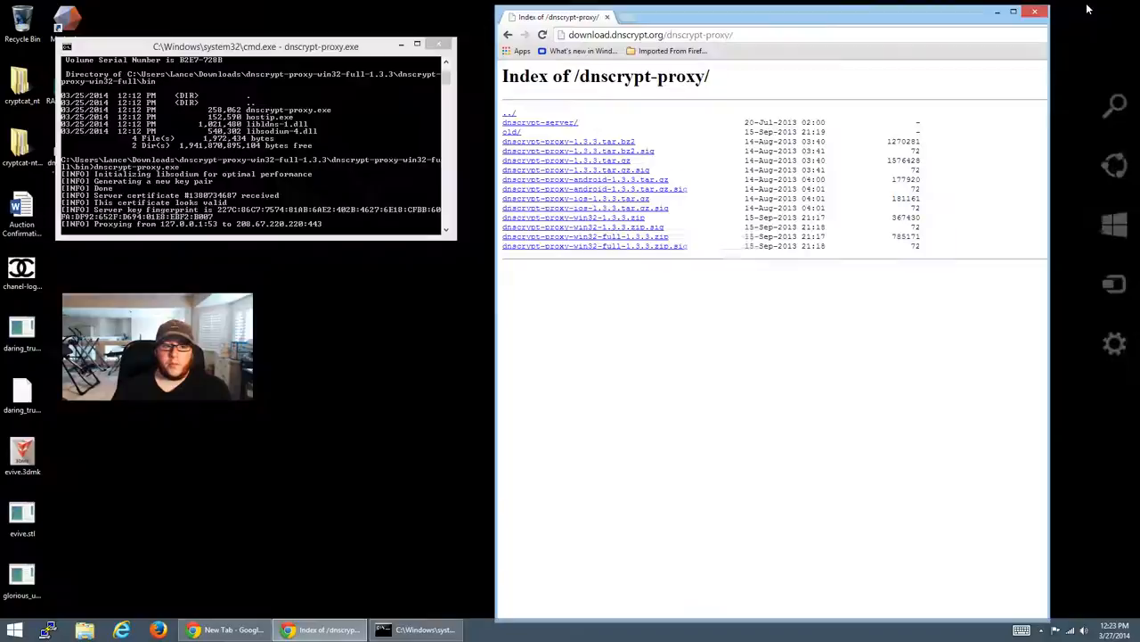
Load hotmail.com in a new tab and view the Outlook.com Junk folder.
click(740, 25)
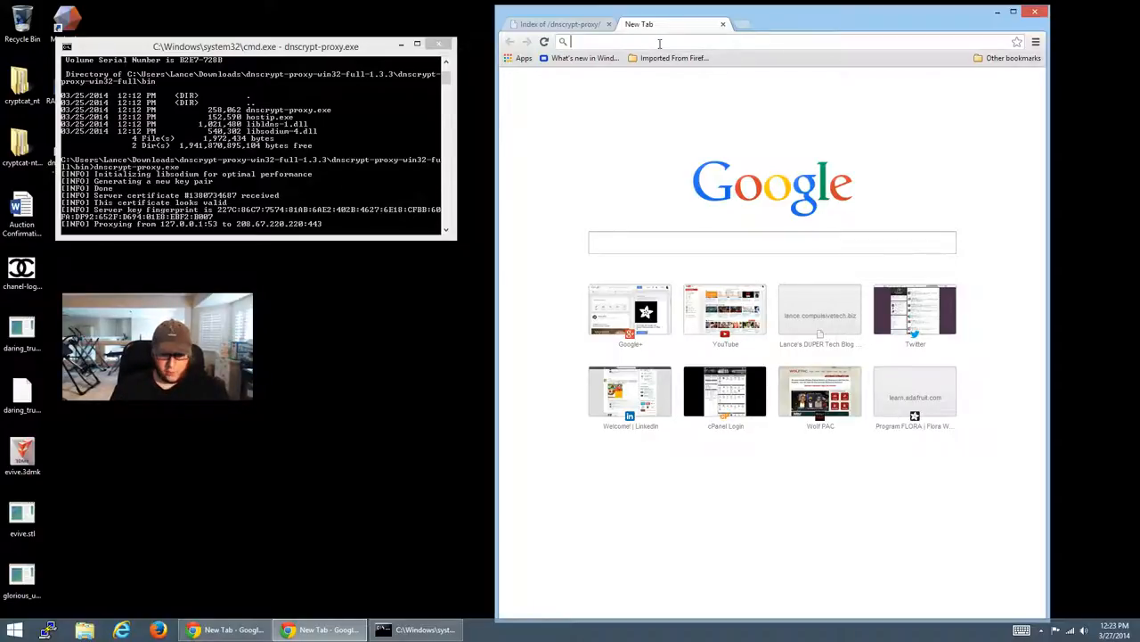
text(hotmail.com)
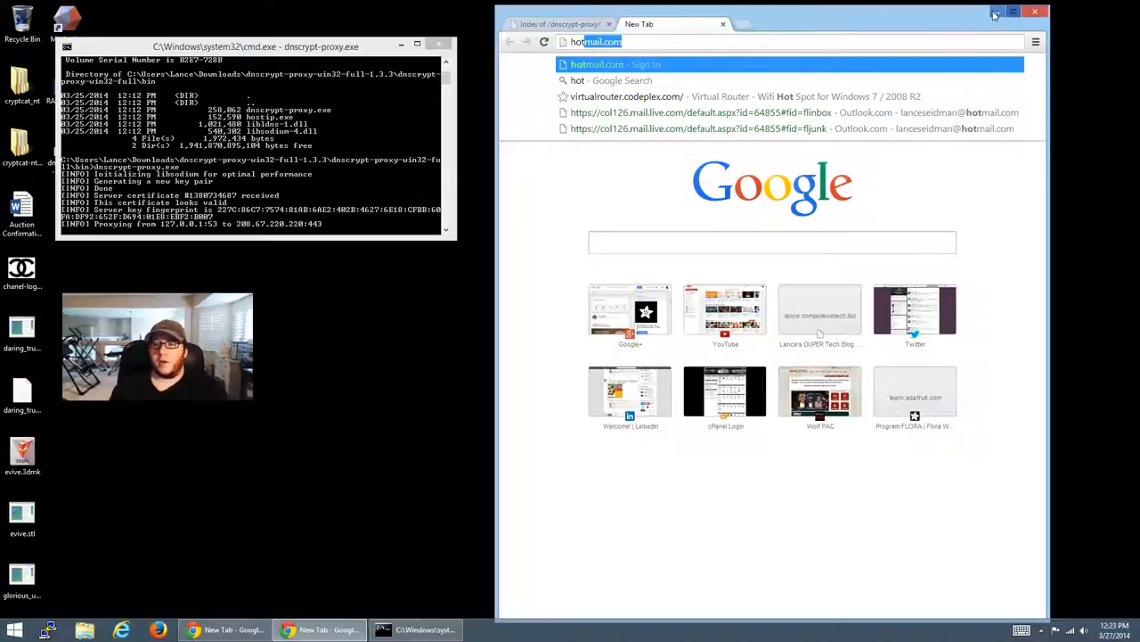
key(Return)
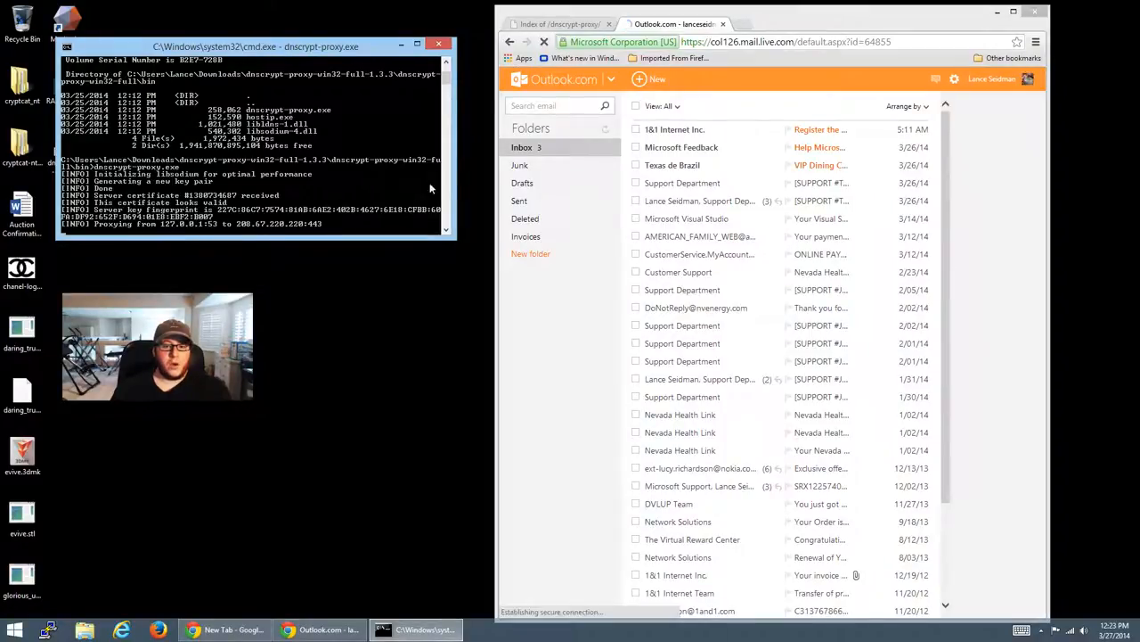
click(520, 164)
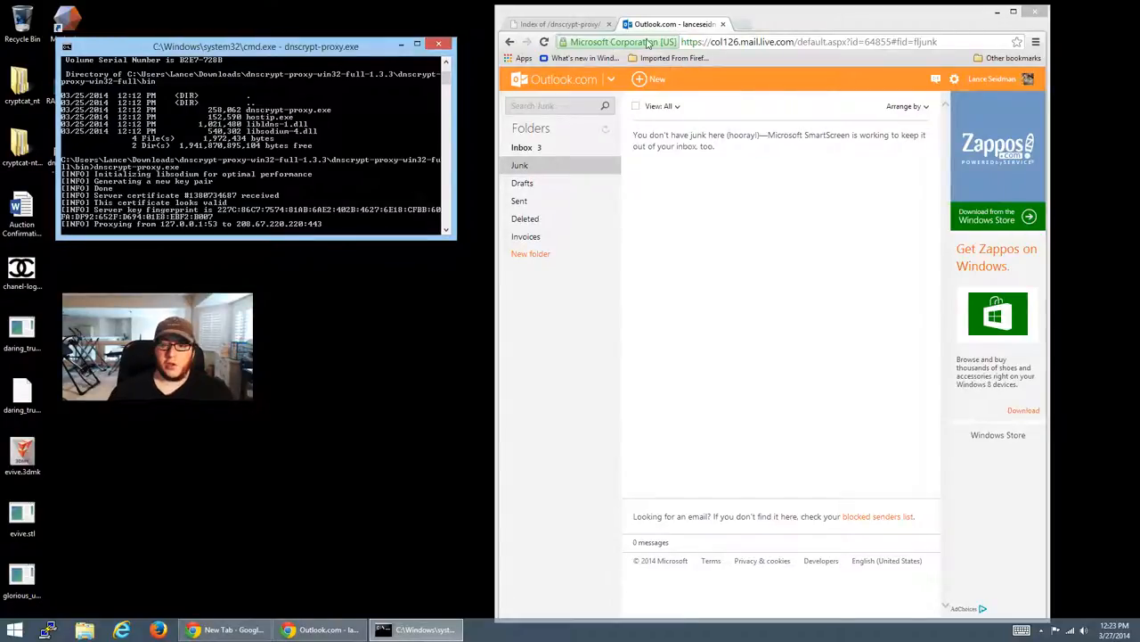
Load gmail.com to show the Gmail inbox, then start a fresh tab.
text(gmail.com)
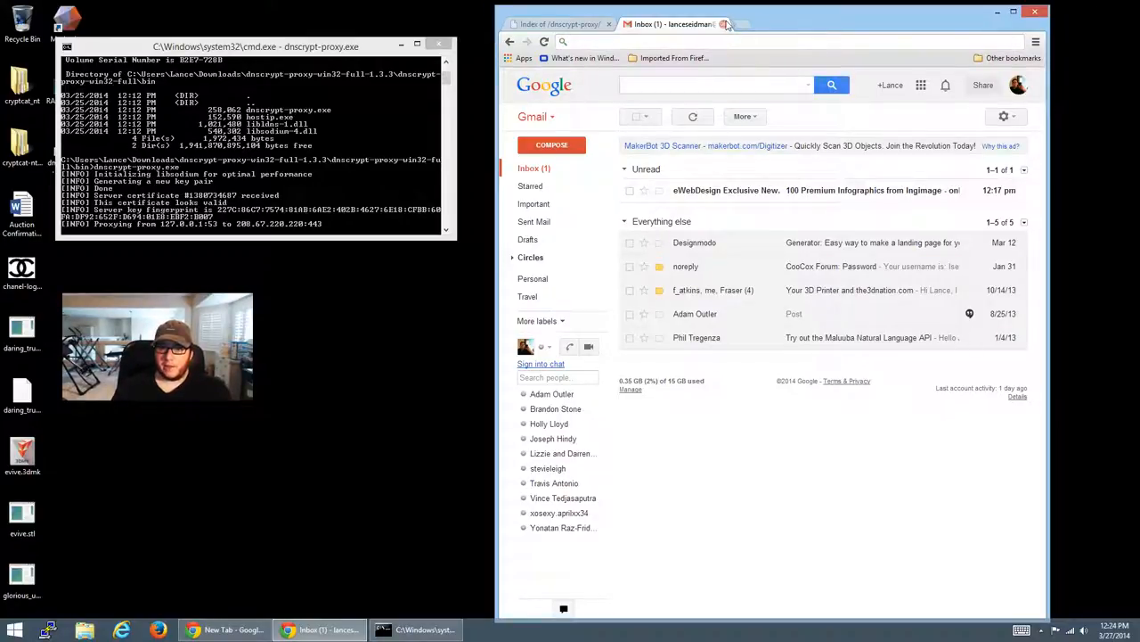
click(727, 25)
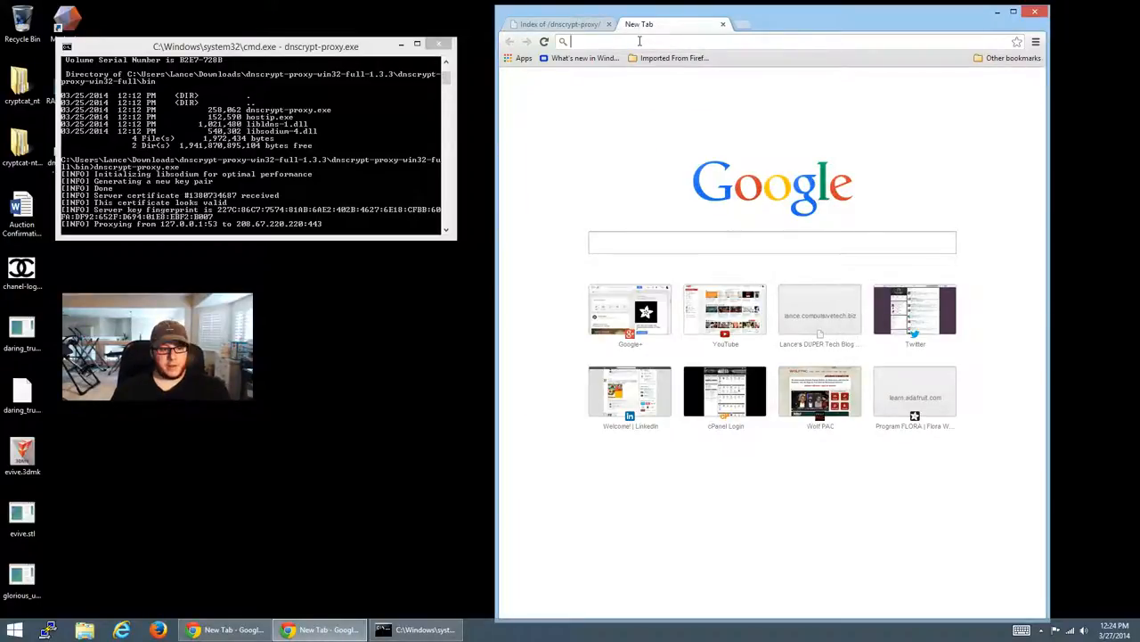
Load github.com/lanceseidman/PiCAST, reaching the GitHub news feed.
text(h)
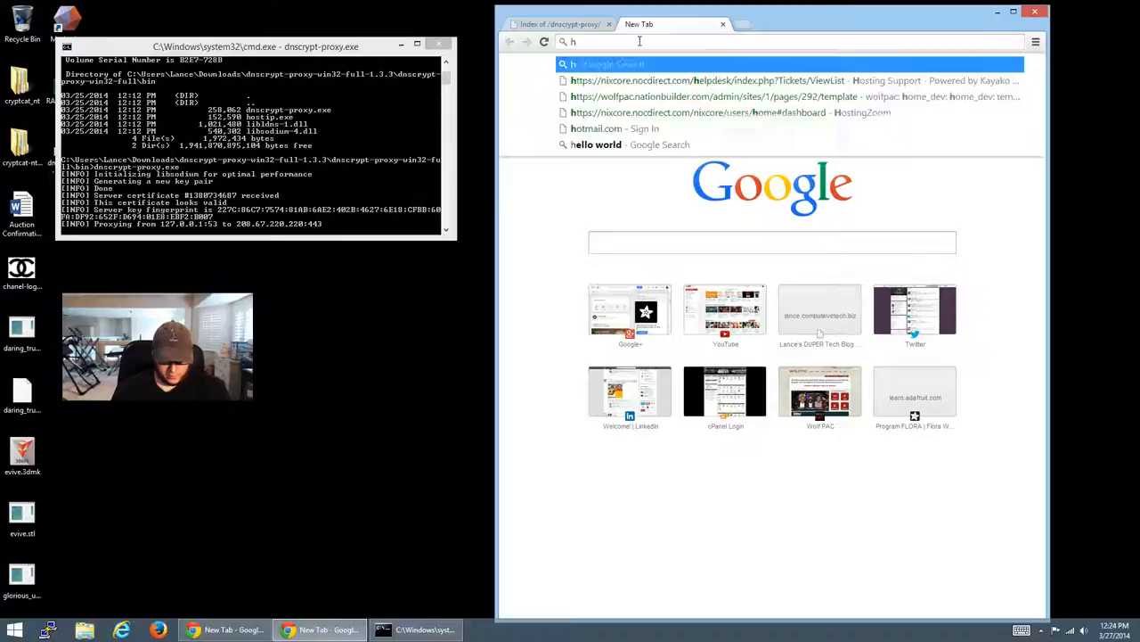
text(github.com/lanceseidman/PiCAST)
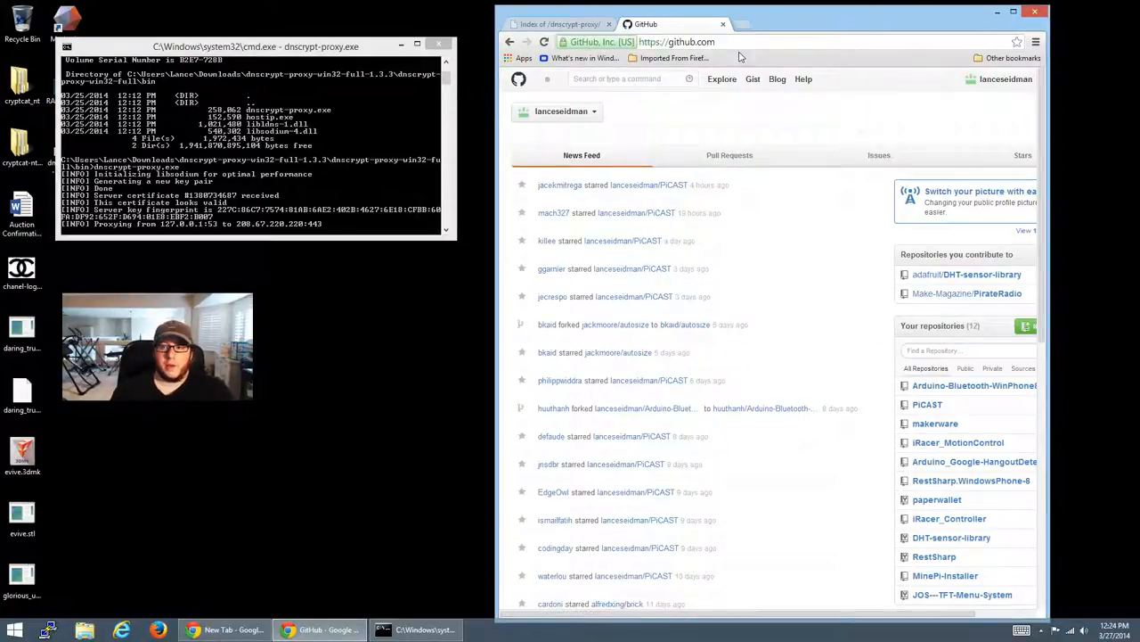
mouse_move(784, 101)
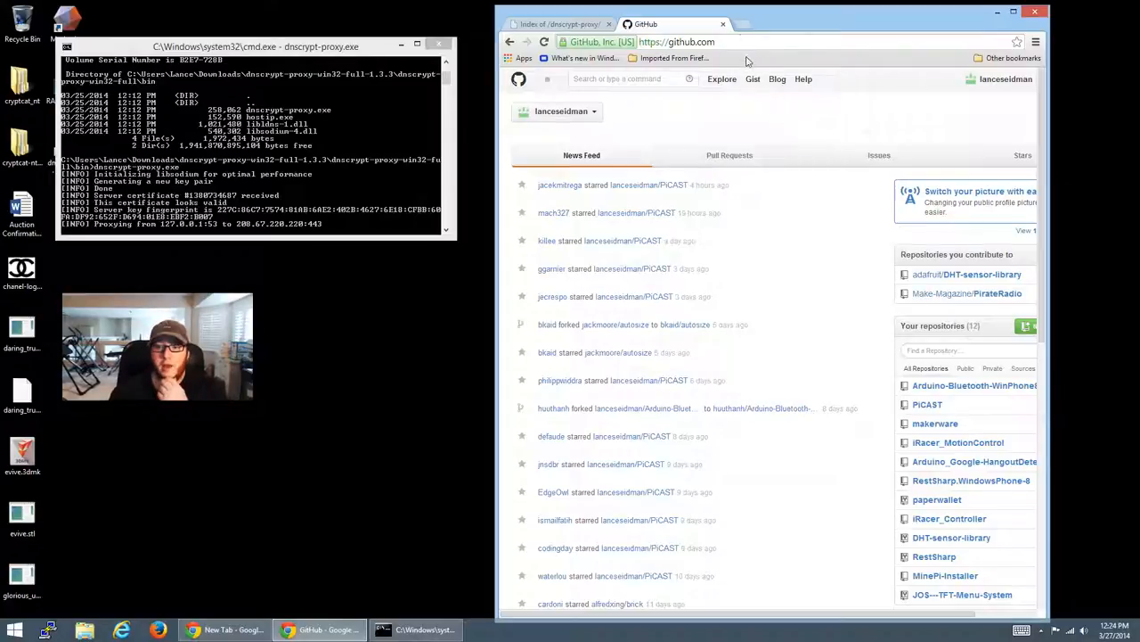
click(677, 43)
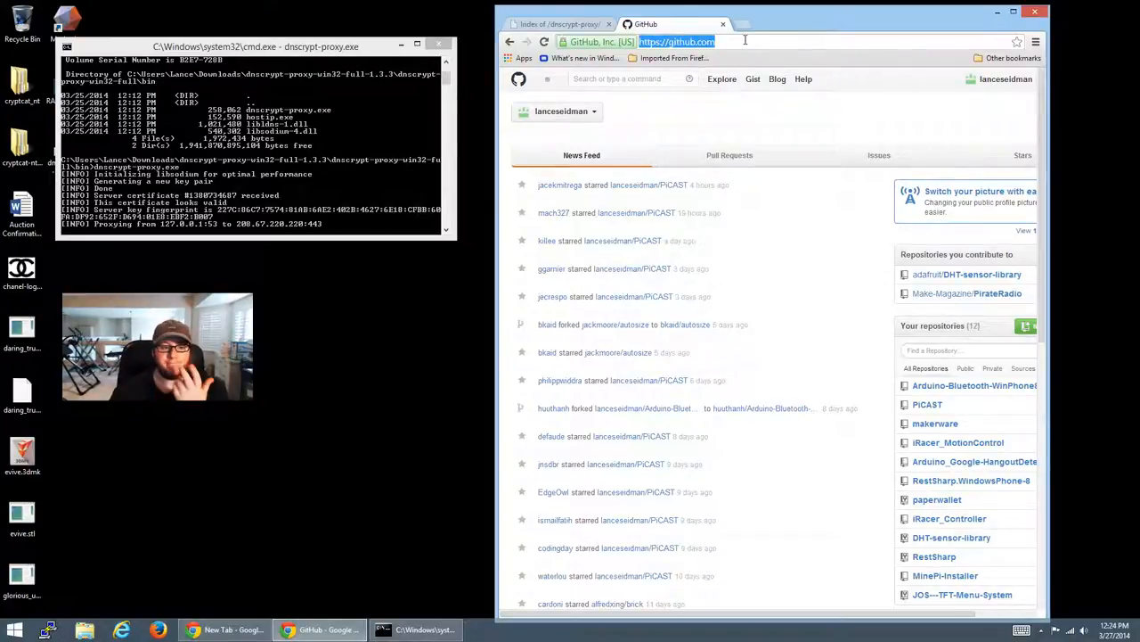
Load nodejs.com, which resolves to a domain-parking page, and scroll through it.
text(noide)
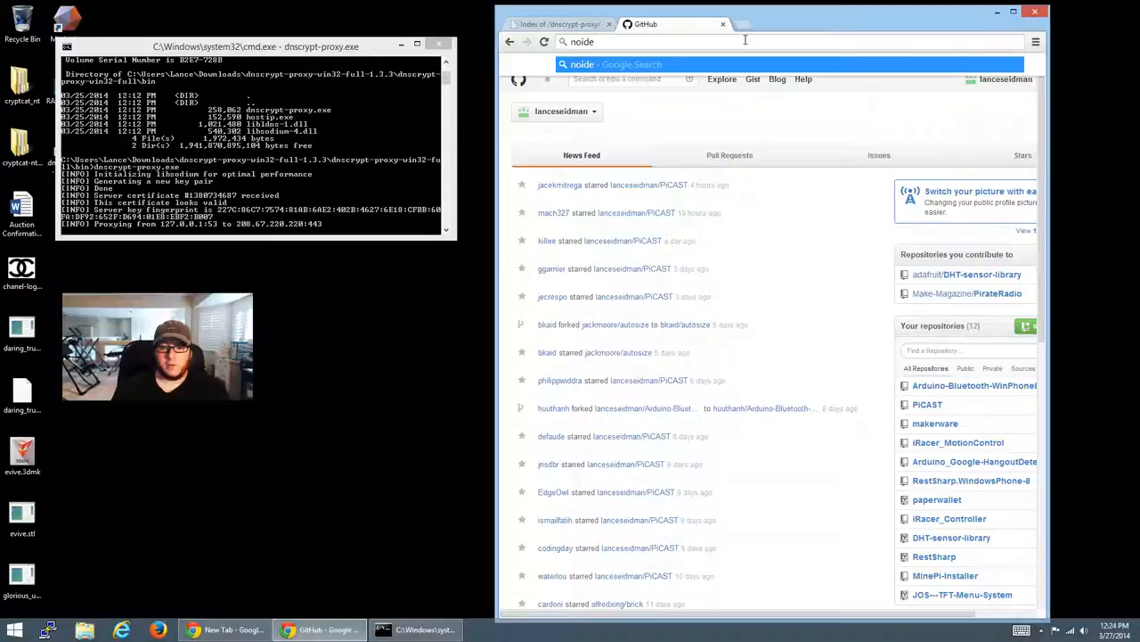
key(BackSpace)
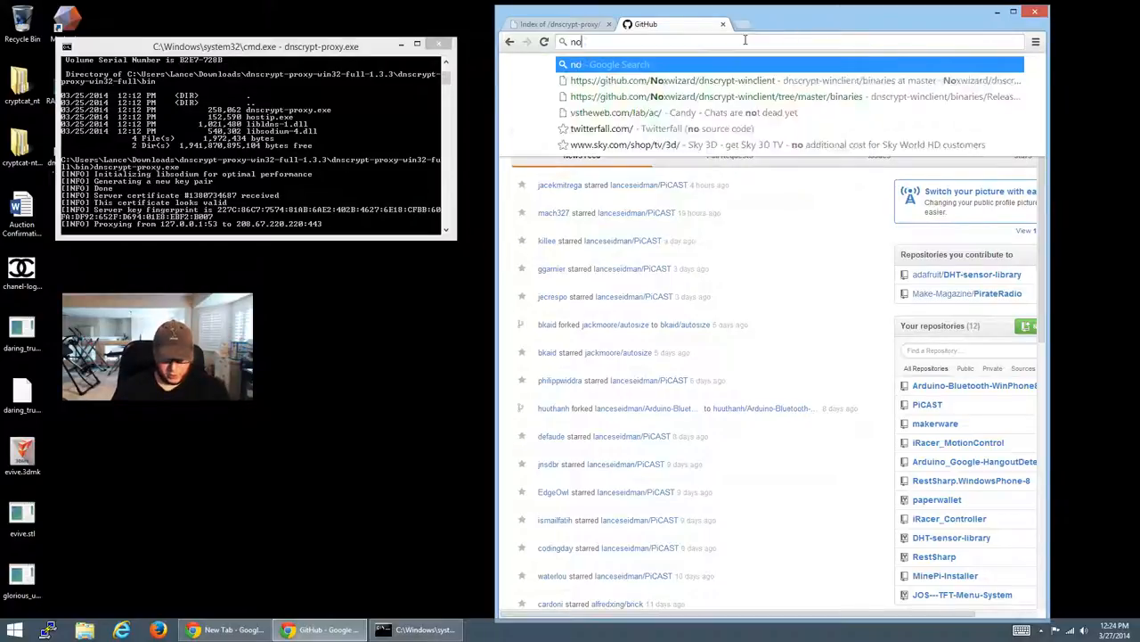
text(dejs)
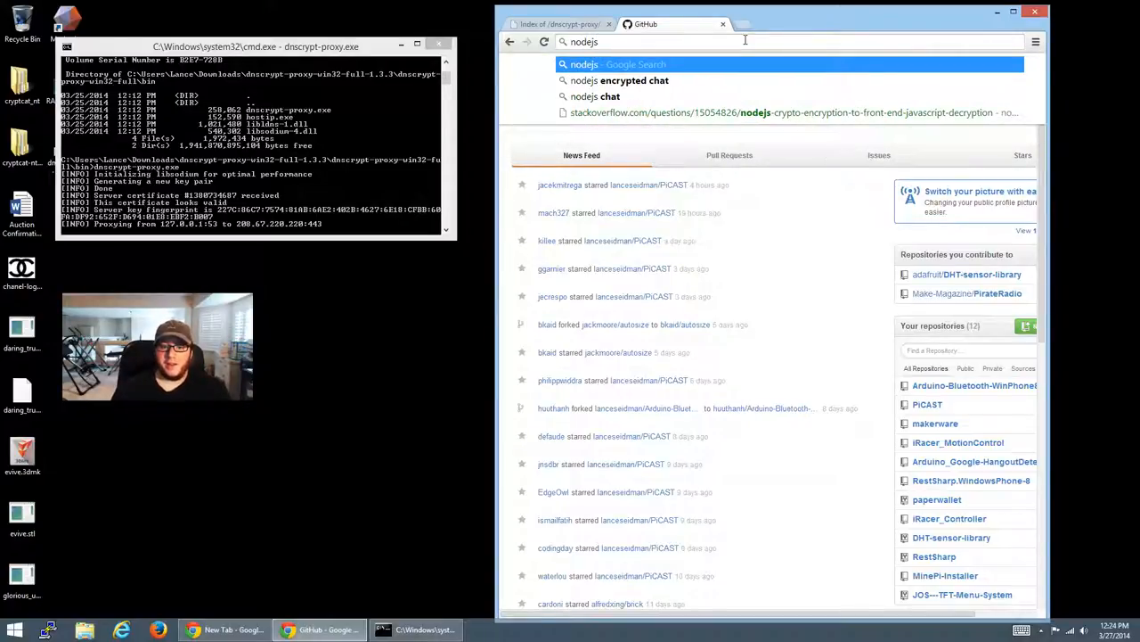
key(Return)
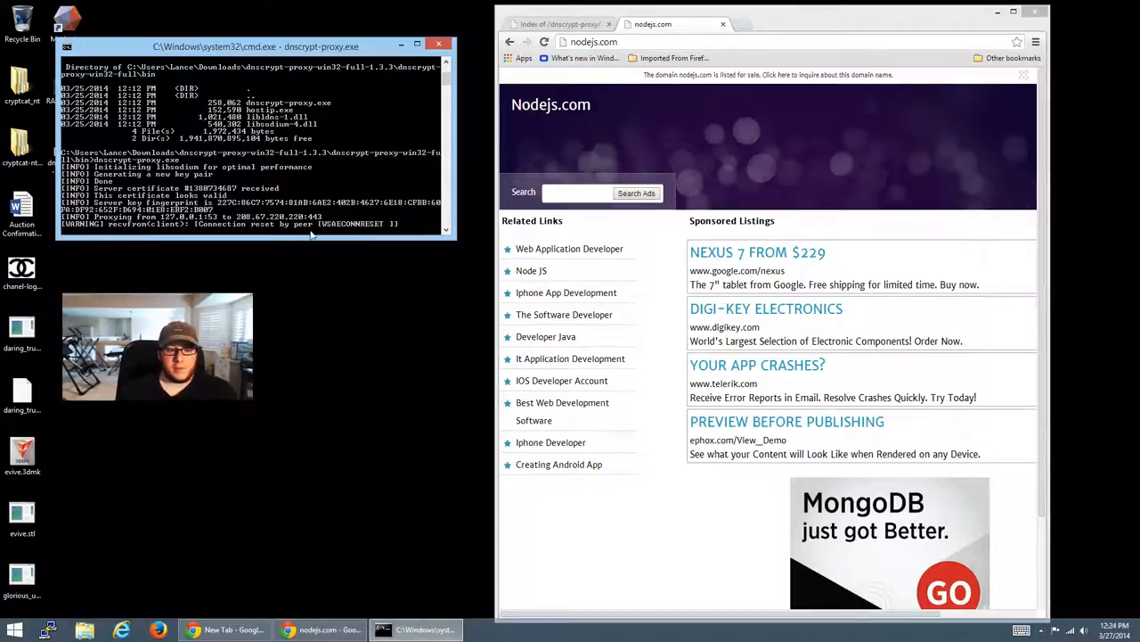
mouse_move(373, 228)
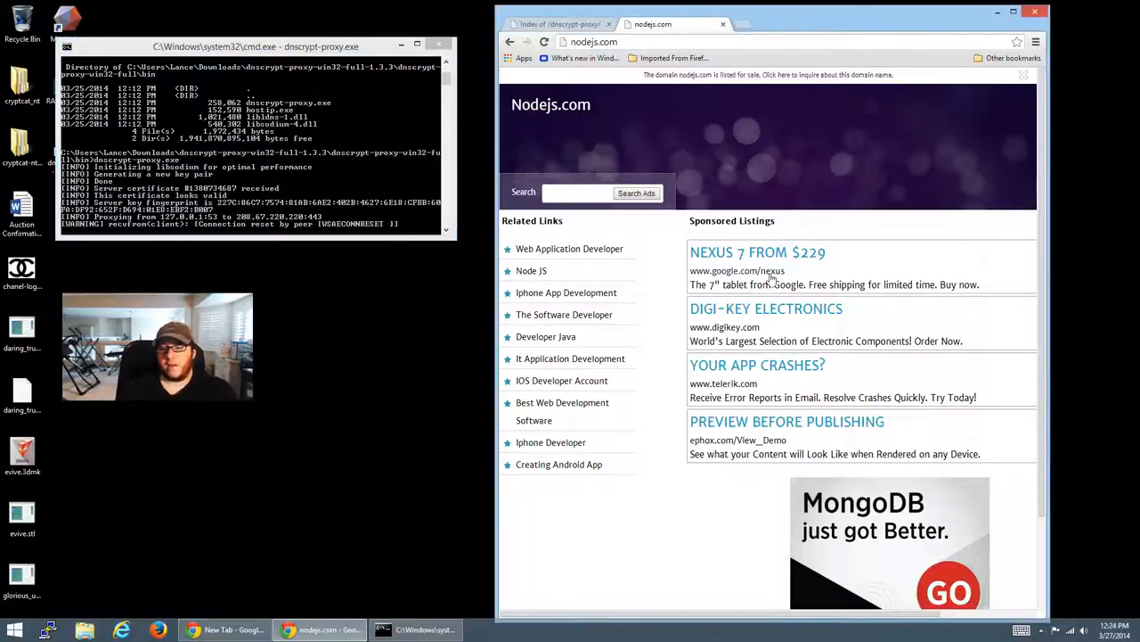
scroll(down, 3)
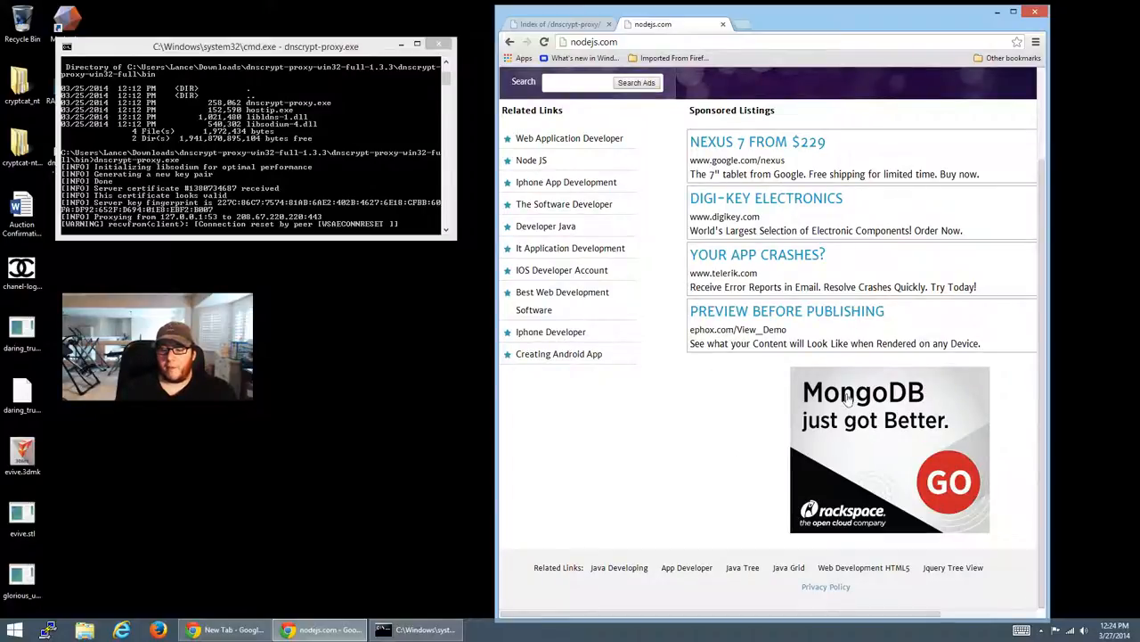
scroll(up, 3)
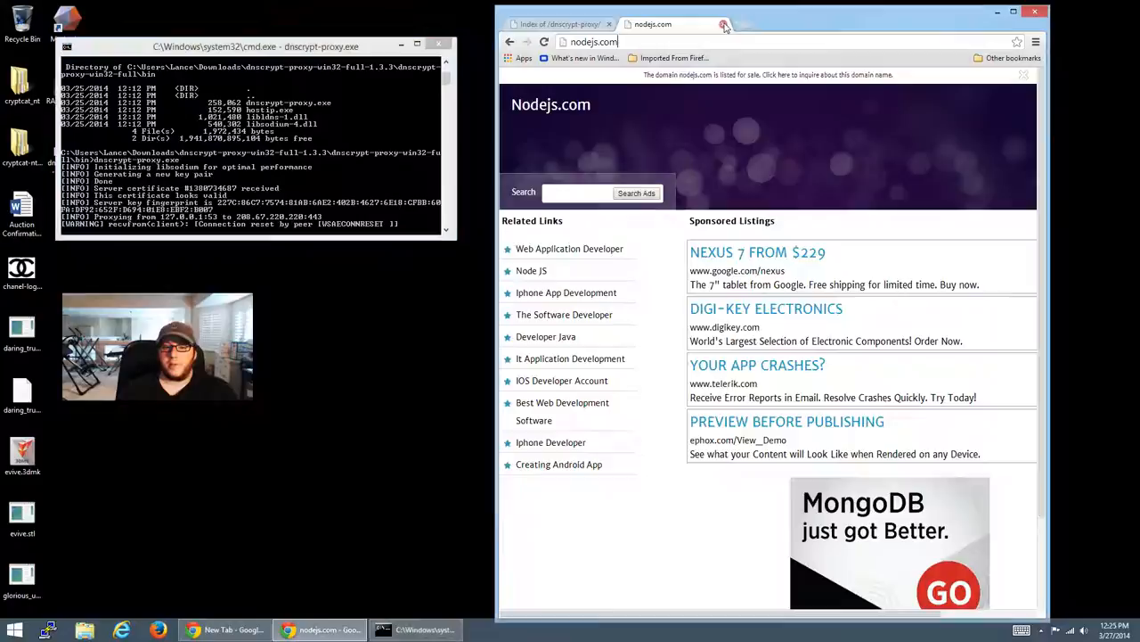
Run dnscrypt-proxy.exe --install, which reports it cannot install as a service, then close the console.
click(723, 25)
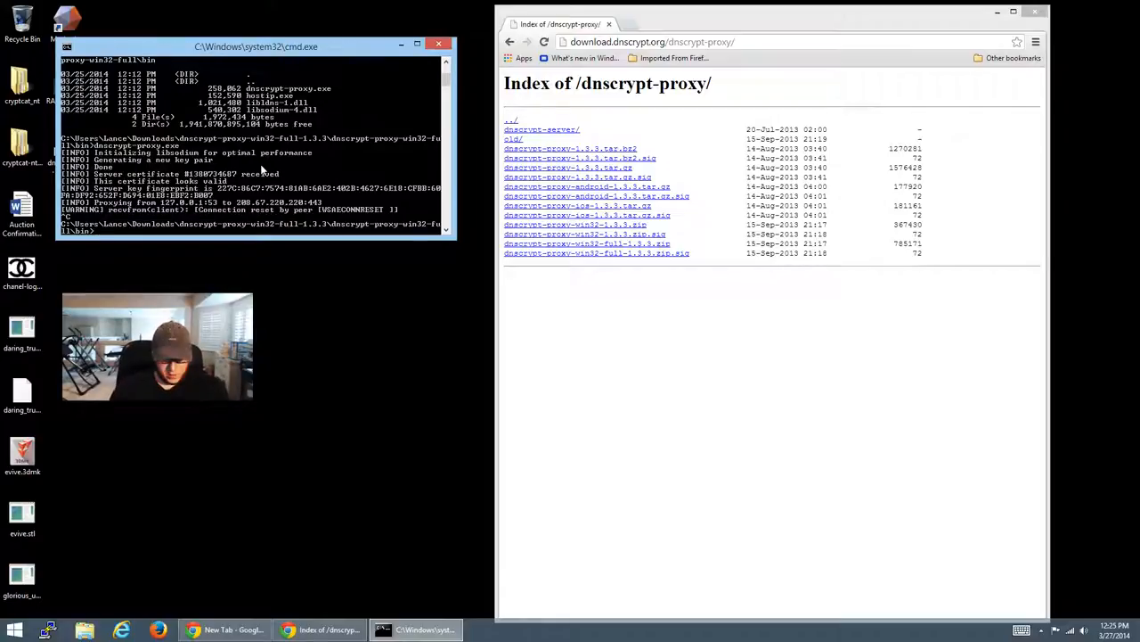
text(dnscrypt-proxy.exe --install)
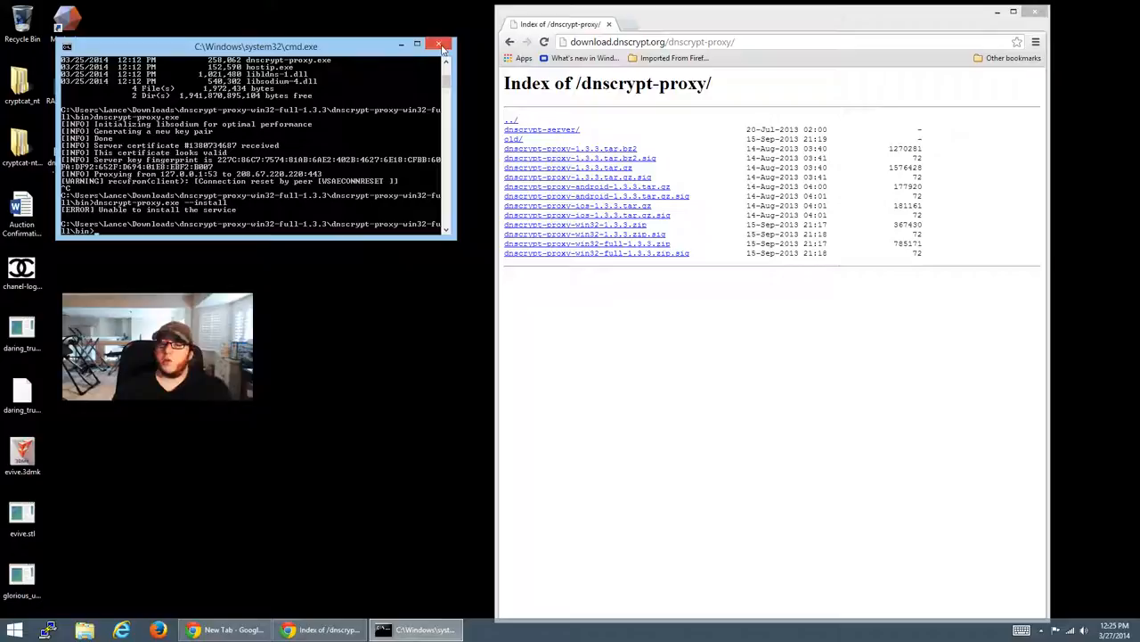
click(440, 46)
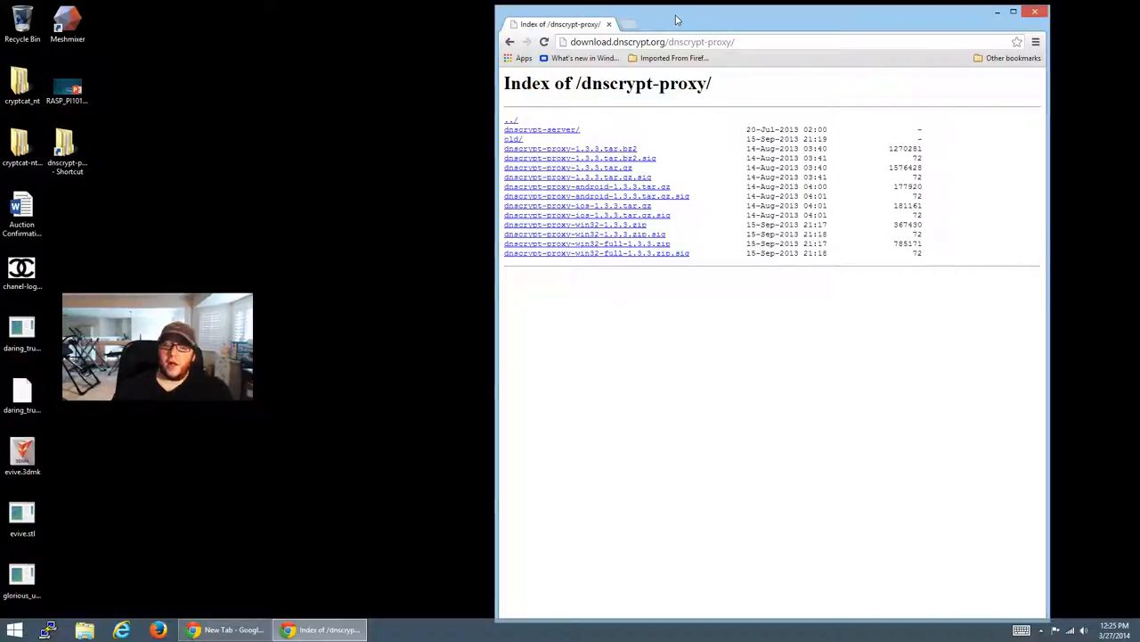
mouse_move(673, 22)
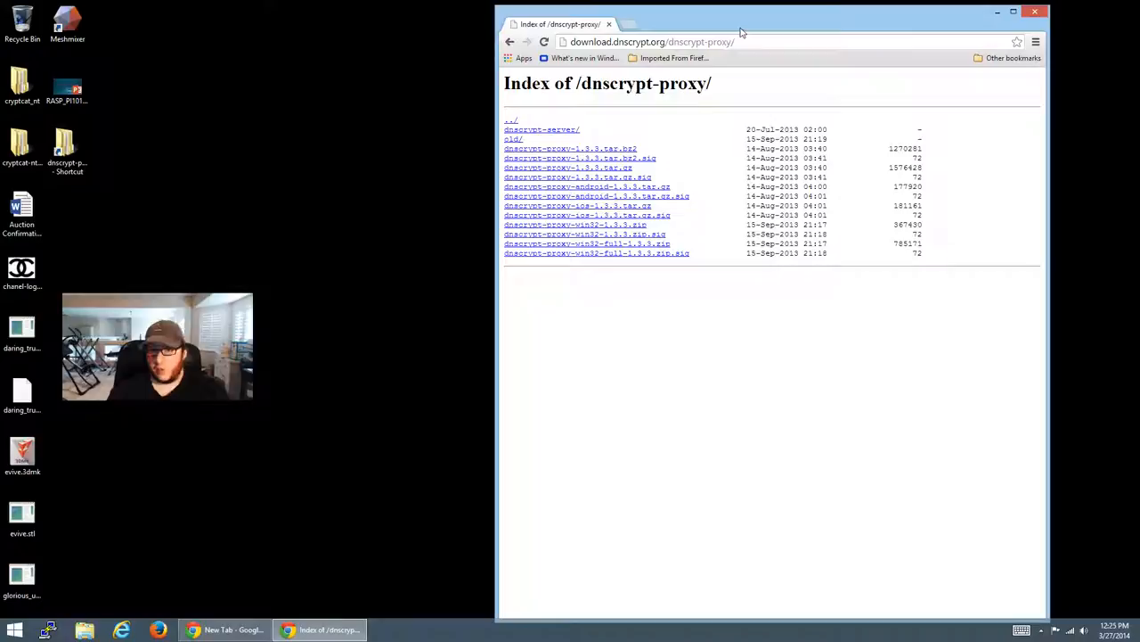
mouse_move(734, 25)
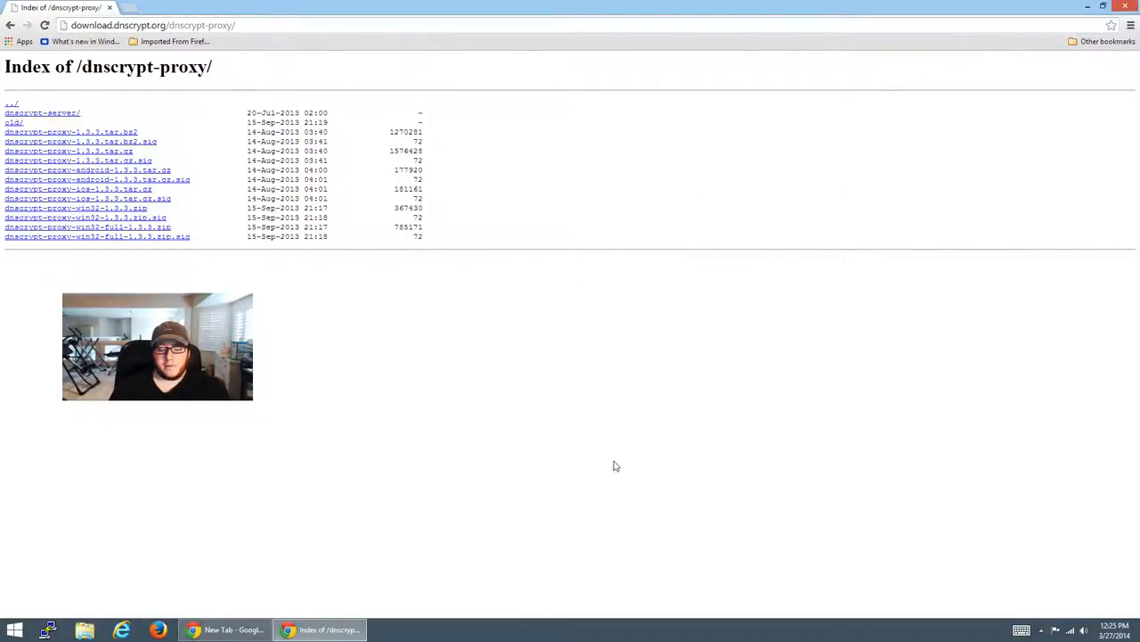
mouse_move(673, 460)
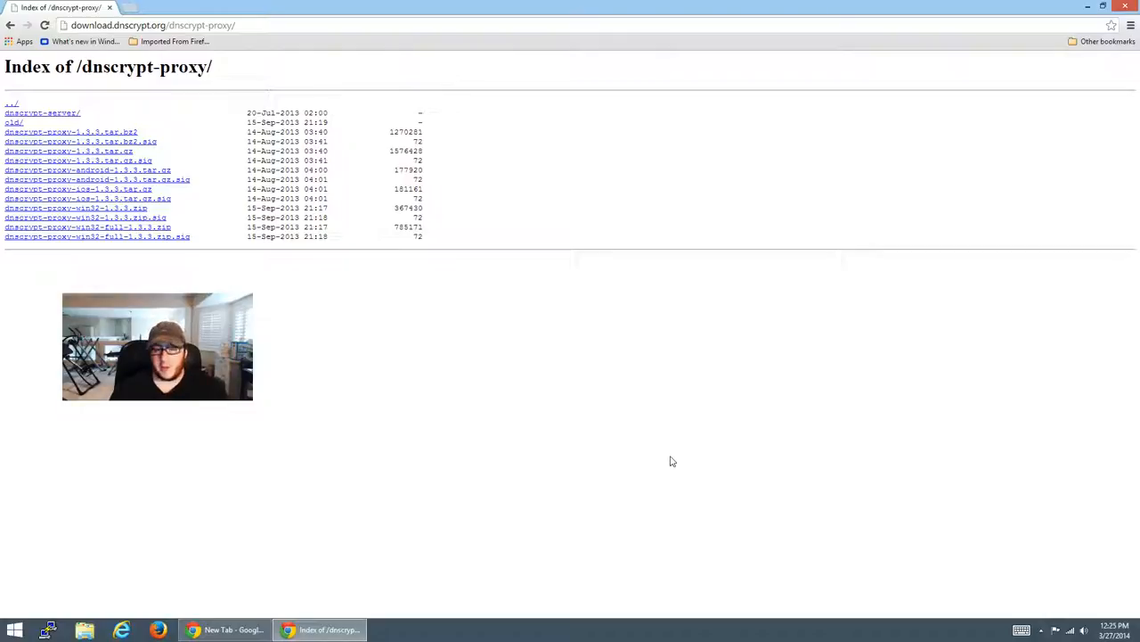
mouse_move(674, 454)
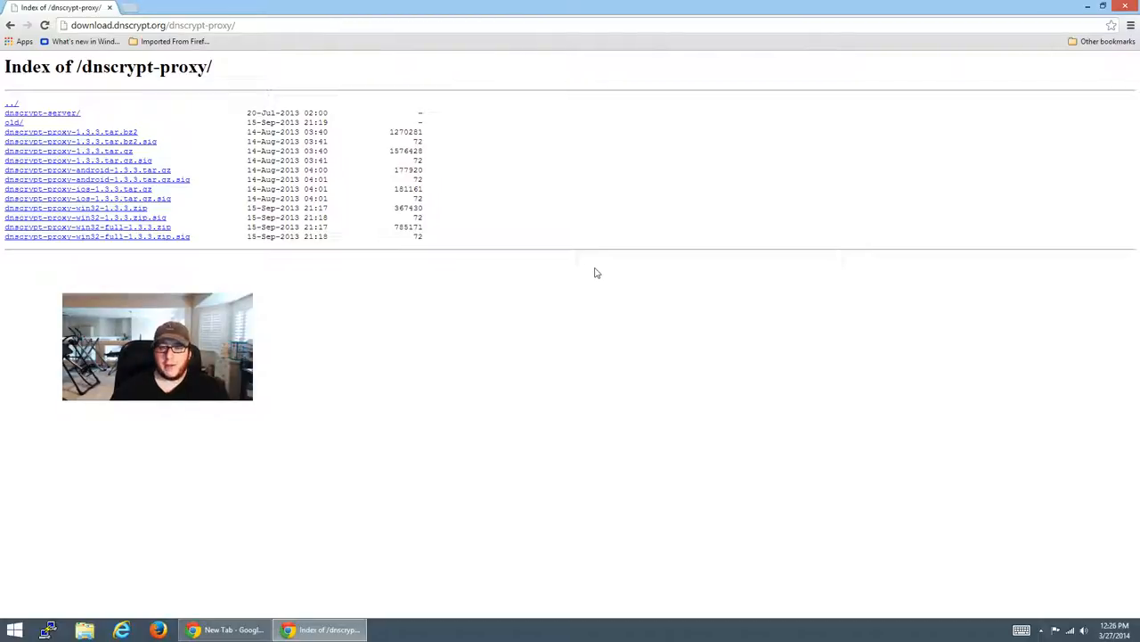
Navigate the maximized Chrome window toward github.com from the address bar.
click(152, 25)
text(https://github.com)
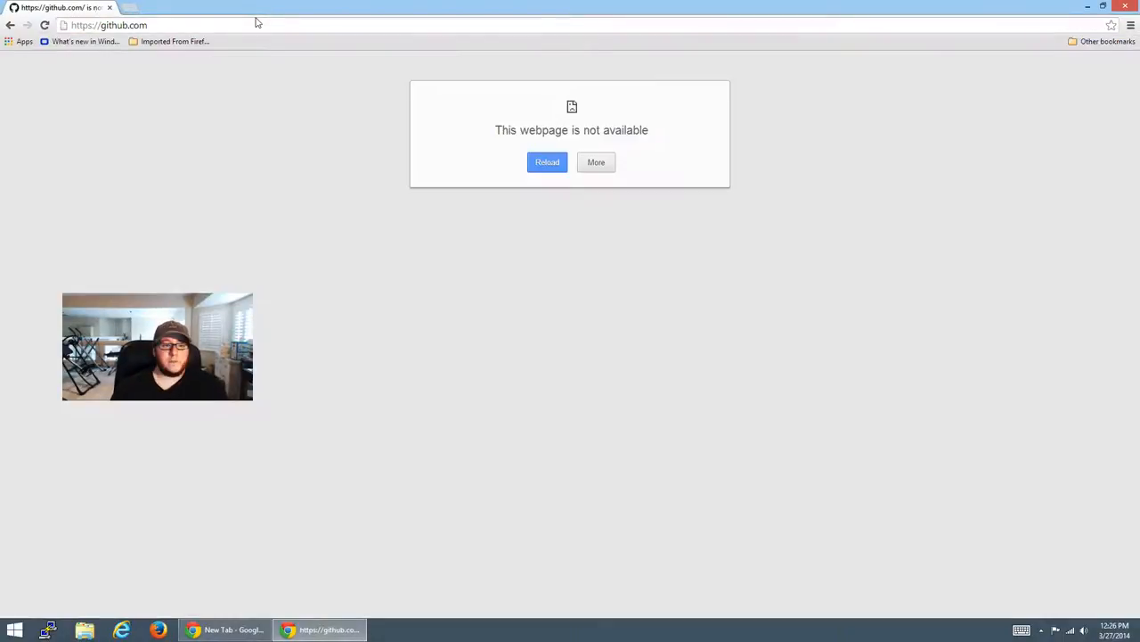
mouse_move(399, 461)
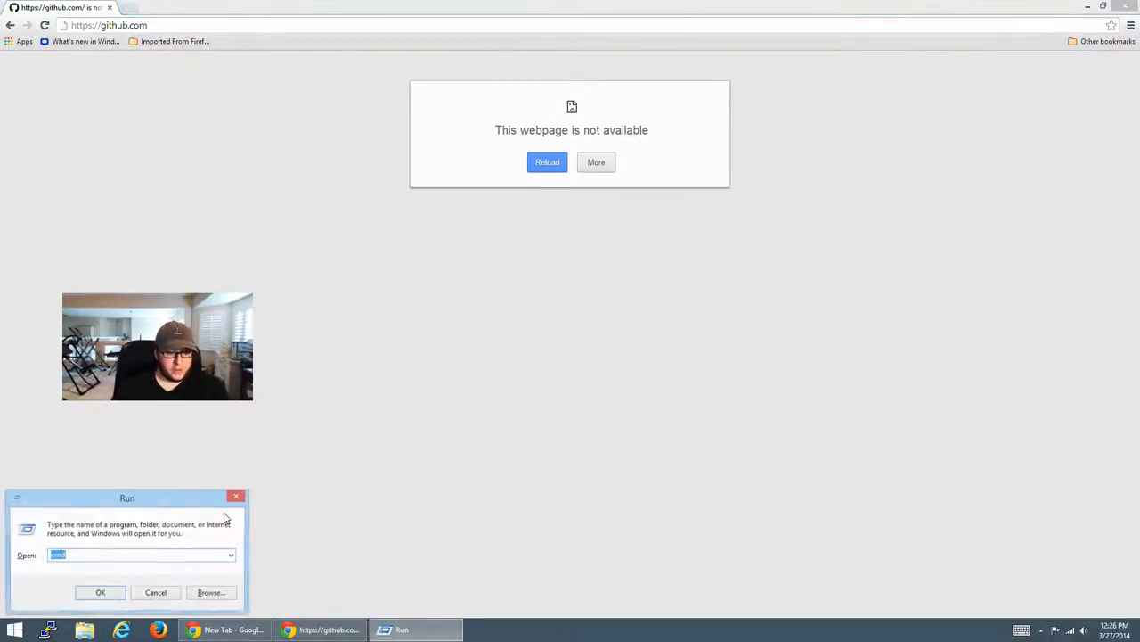
Start a fresh command prompt in Downloads and try hotmail.com in Chrome, which fails to load.
click(100, 592)
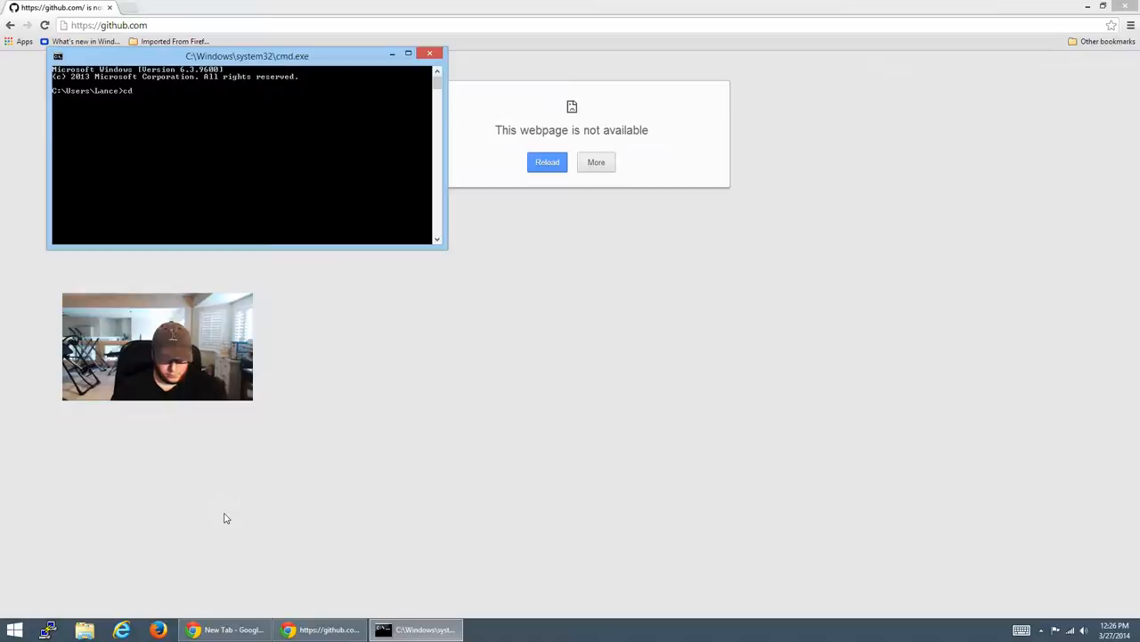
text(Downloads\d)
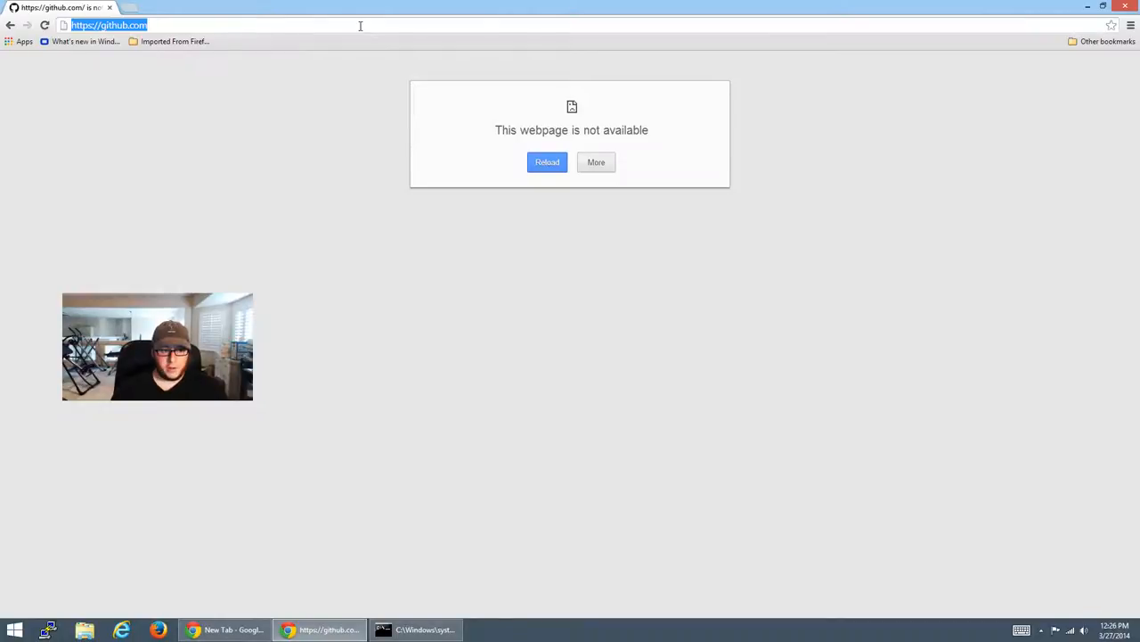
text(hotmail.com)
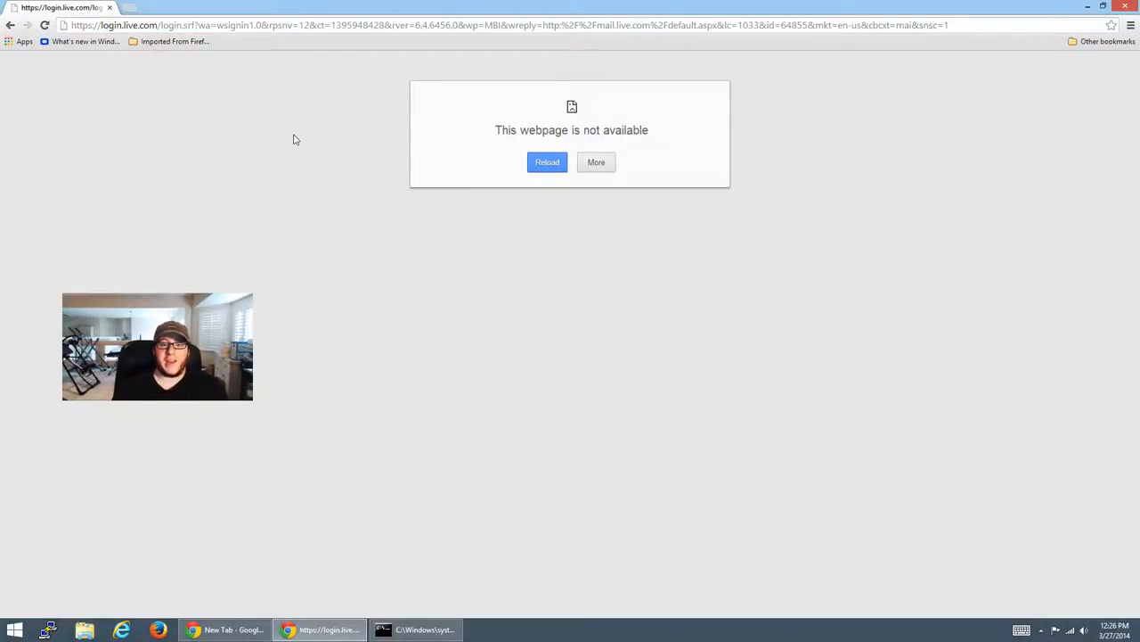
mouse_move(328, 274)
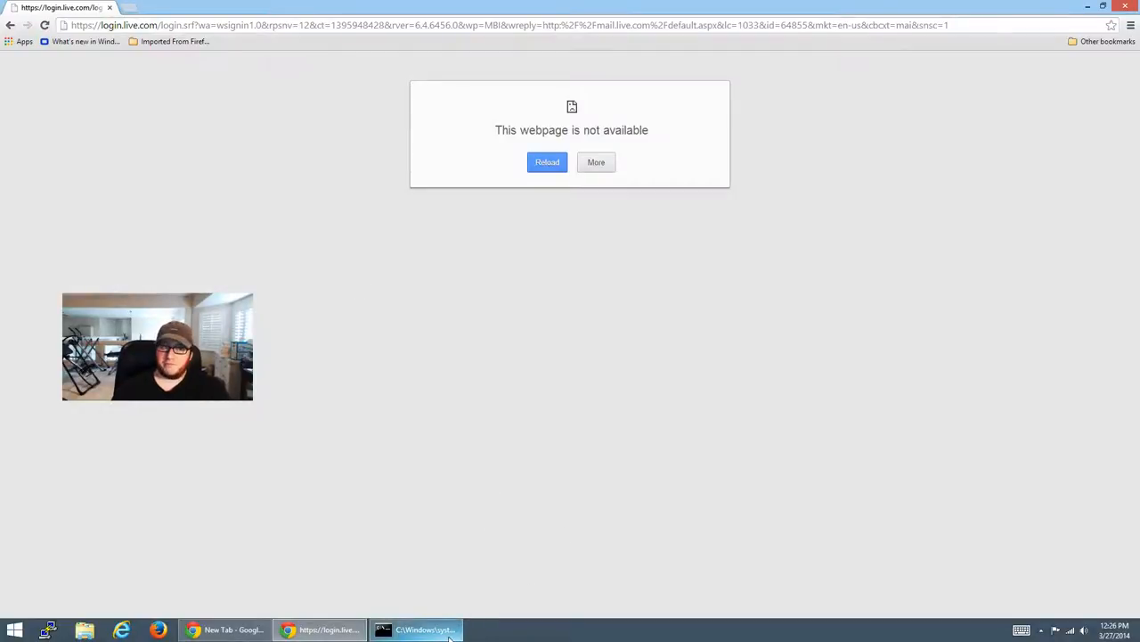
mouse_move(424, 631)
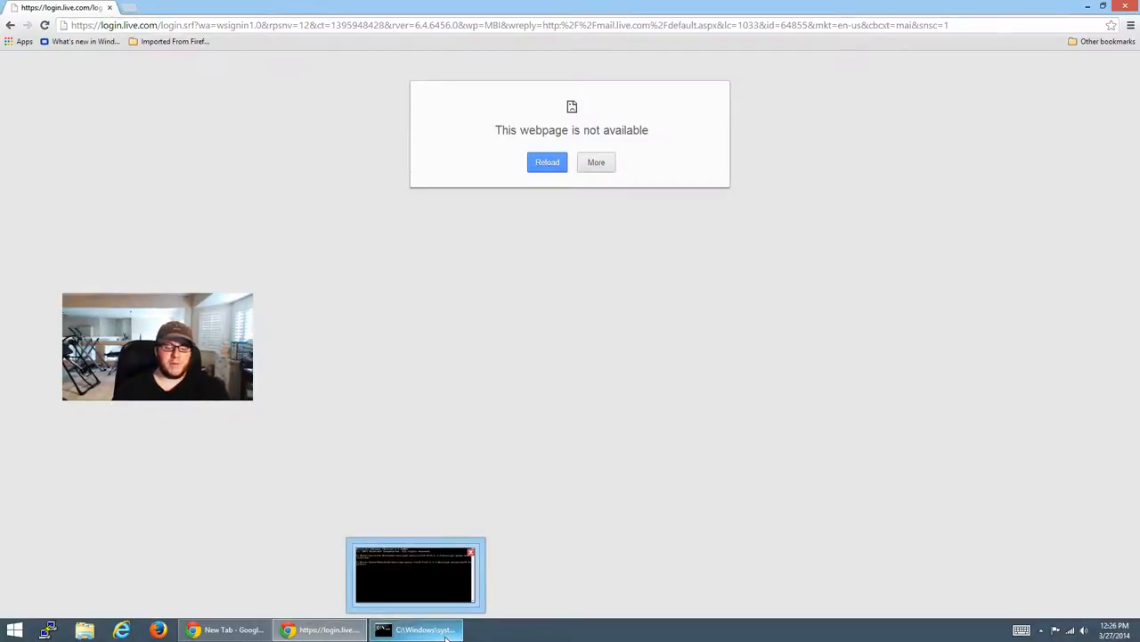
Show the running dnscrypt-proxy console, load YouTube in Chrome, and move the console aside.
click(416, 630)
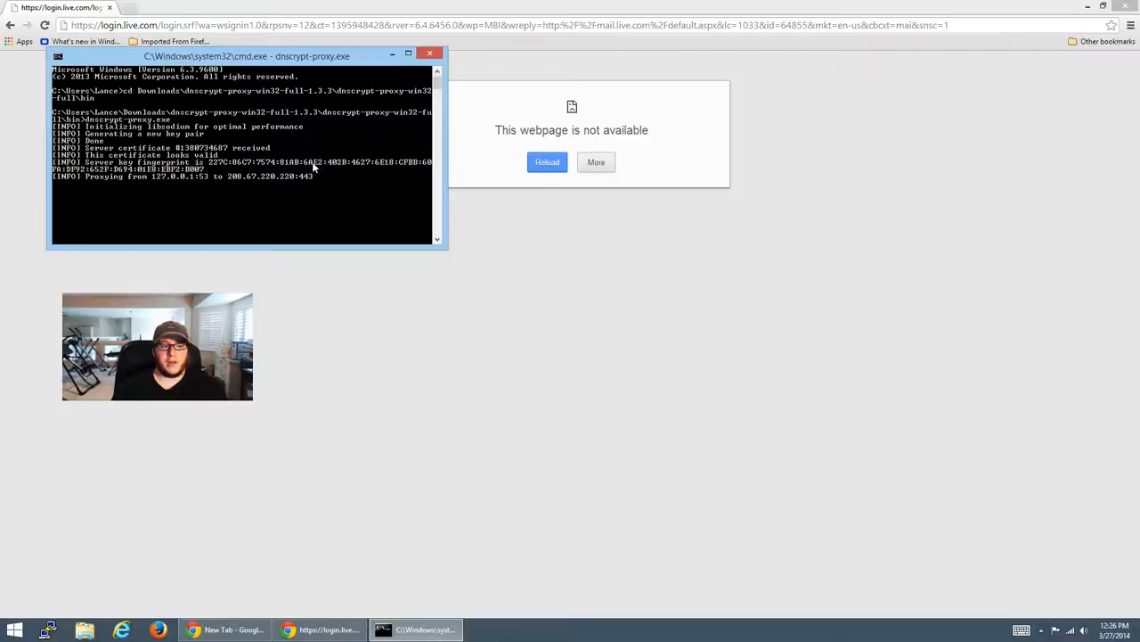
mouse_move(513, 271)
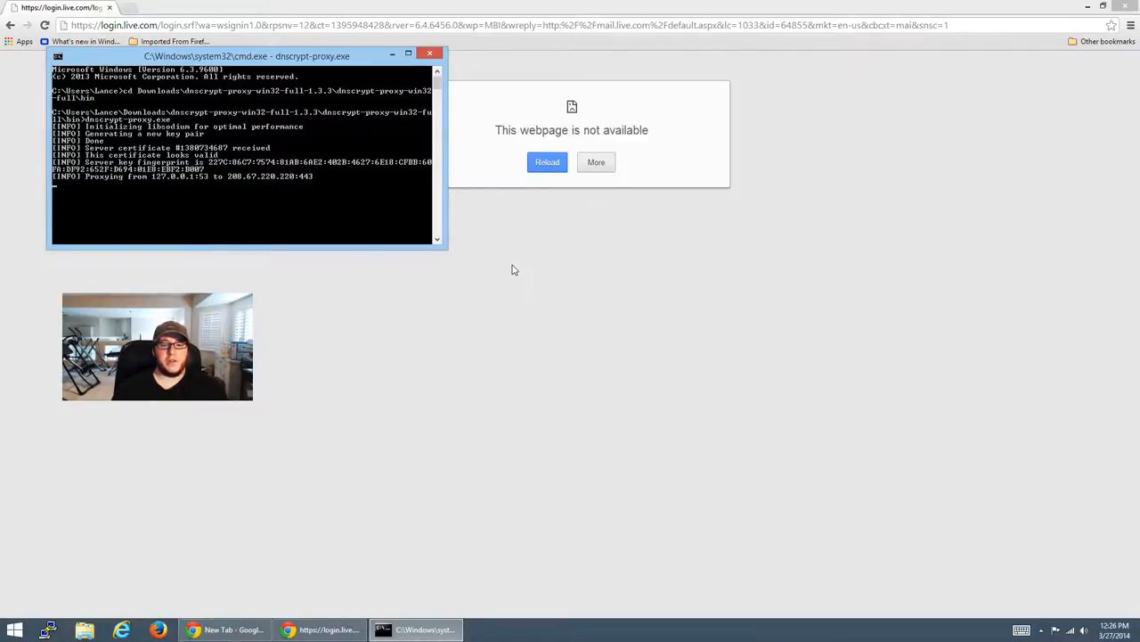
click(547, 162)
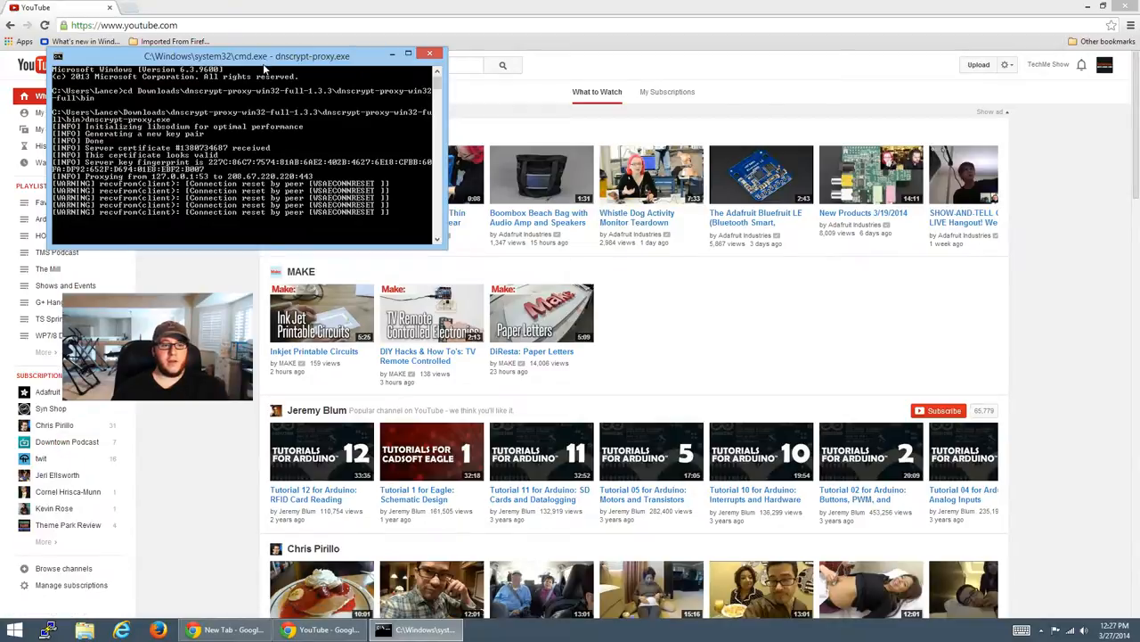
drag(245, 55, 276, 92)
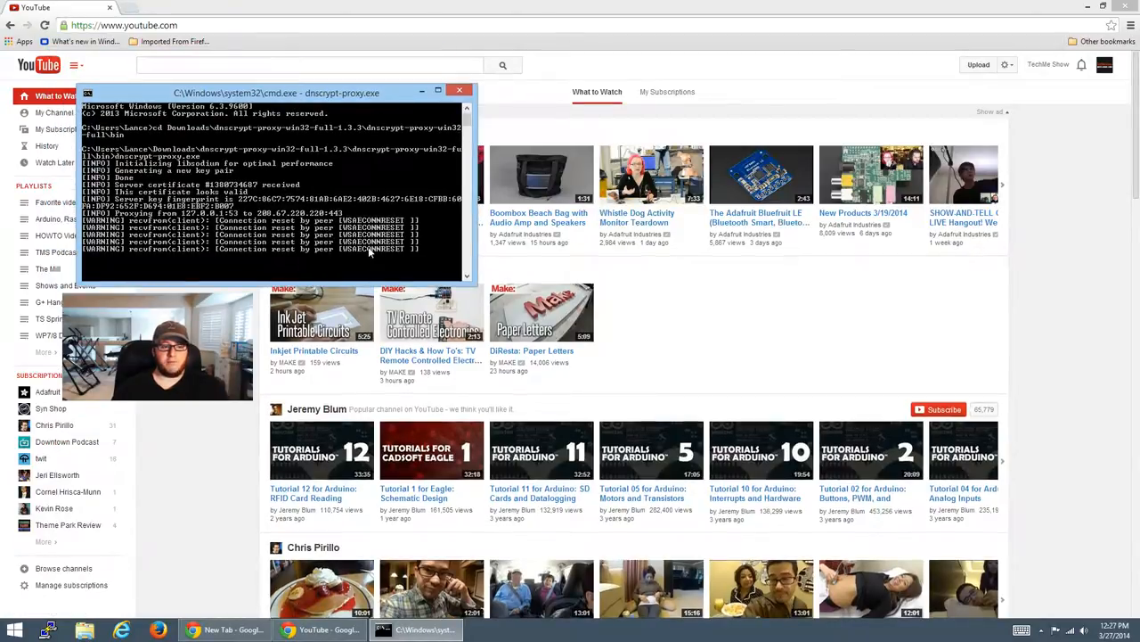